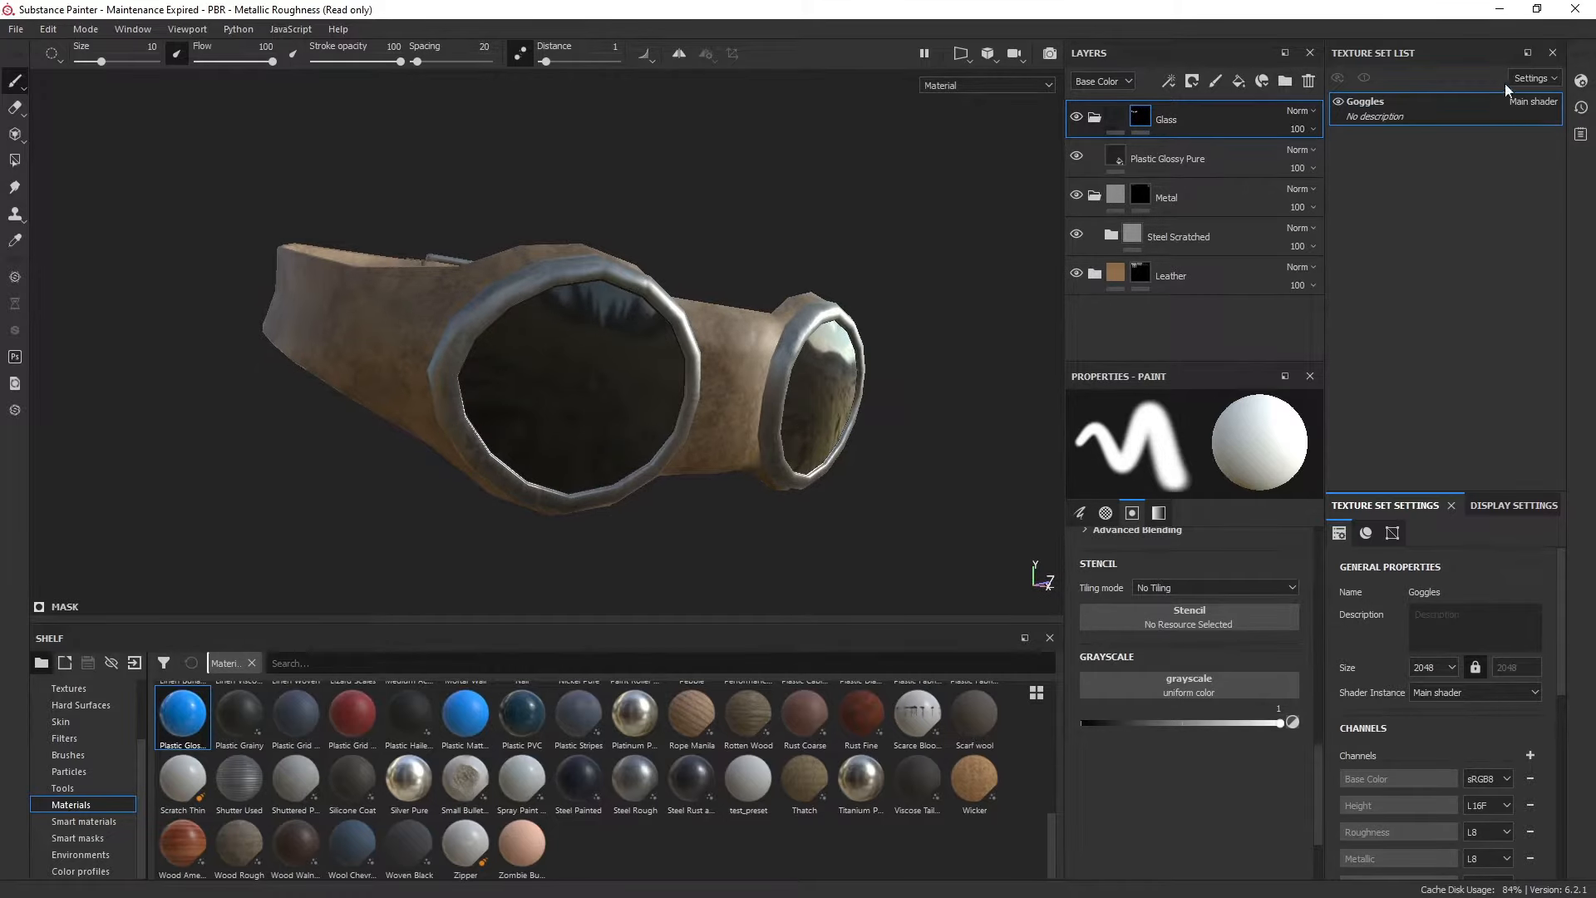
pyautogui.moveTo(1580, 81)
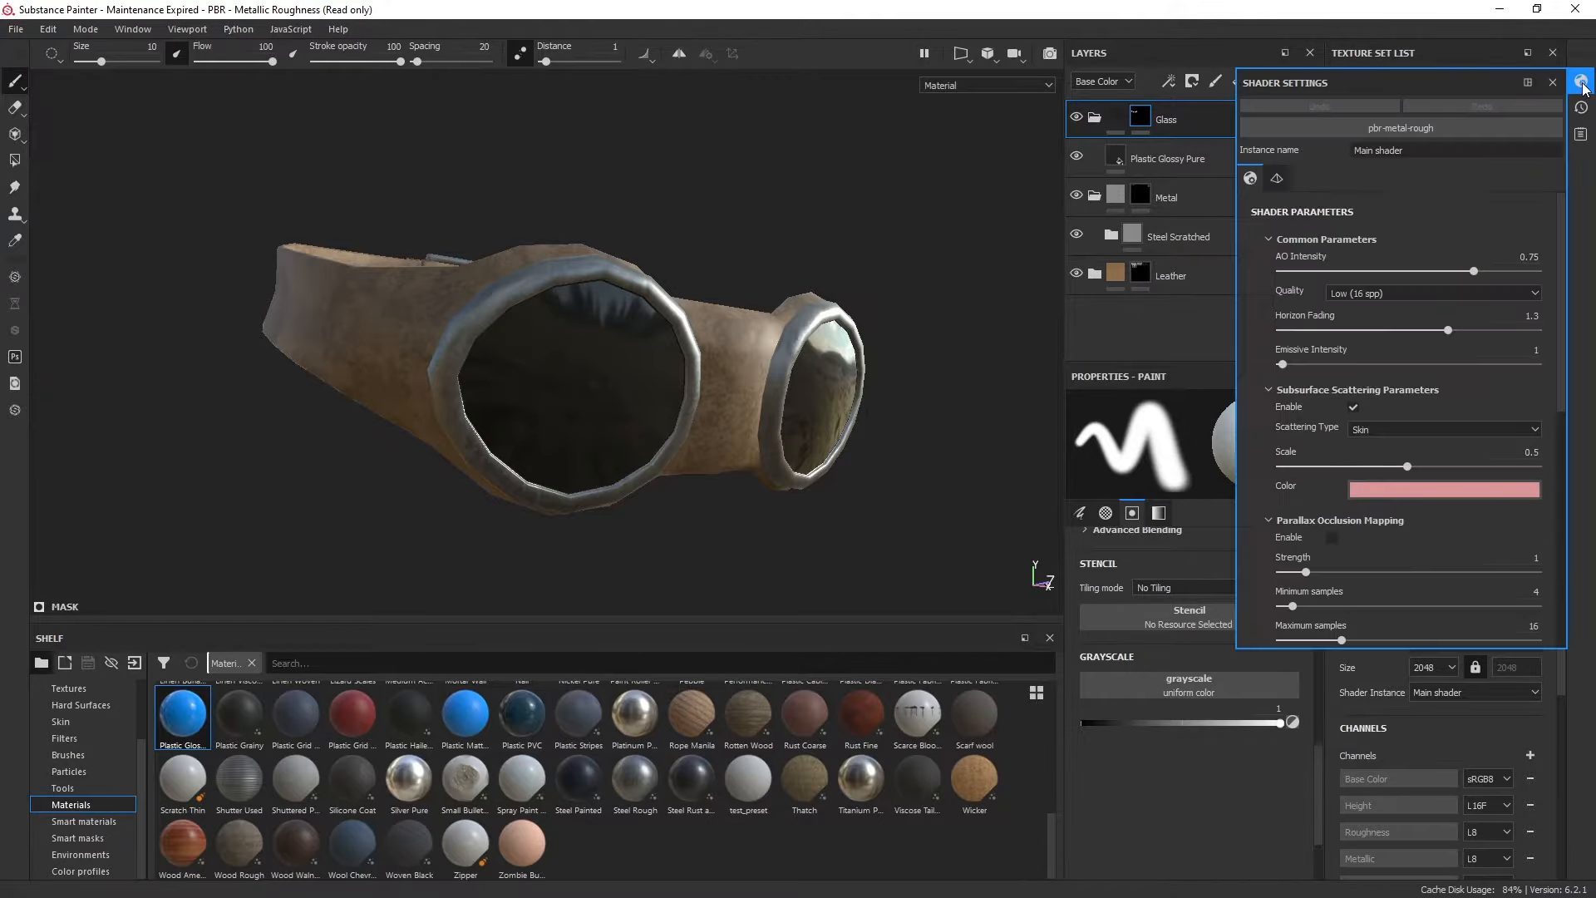
pyautogui.moveTo(1552, 113)
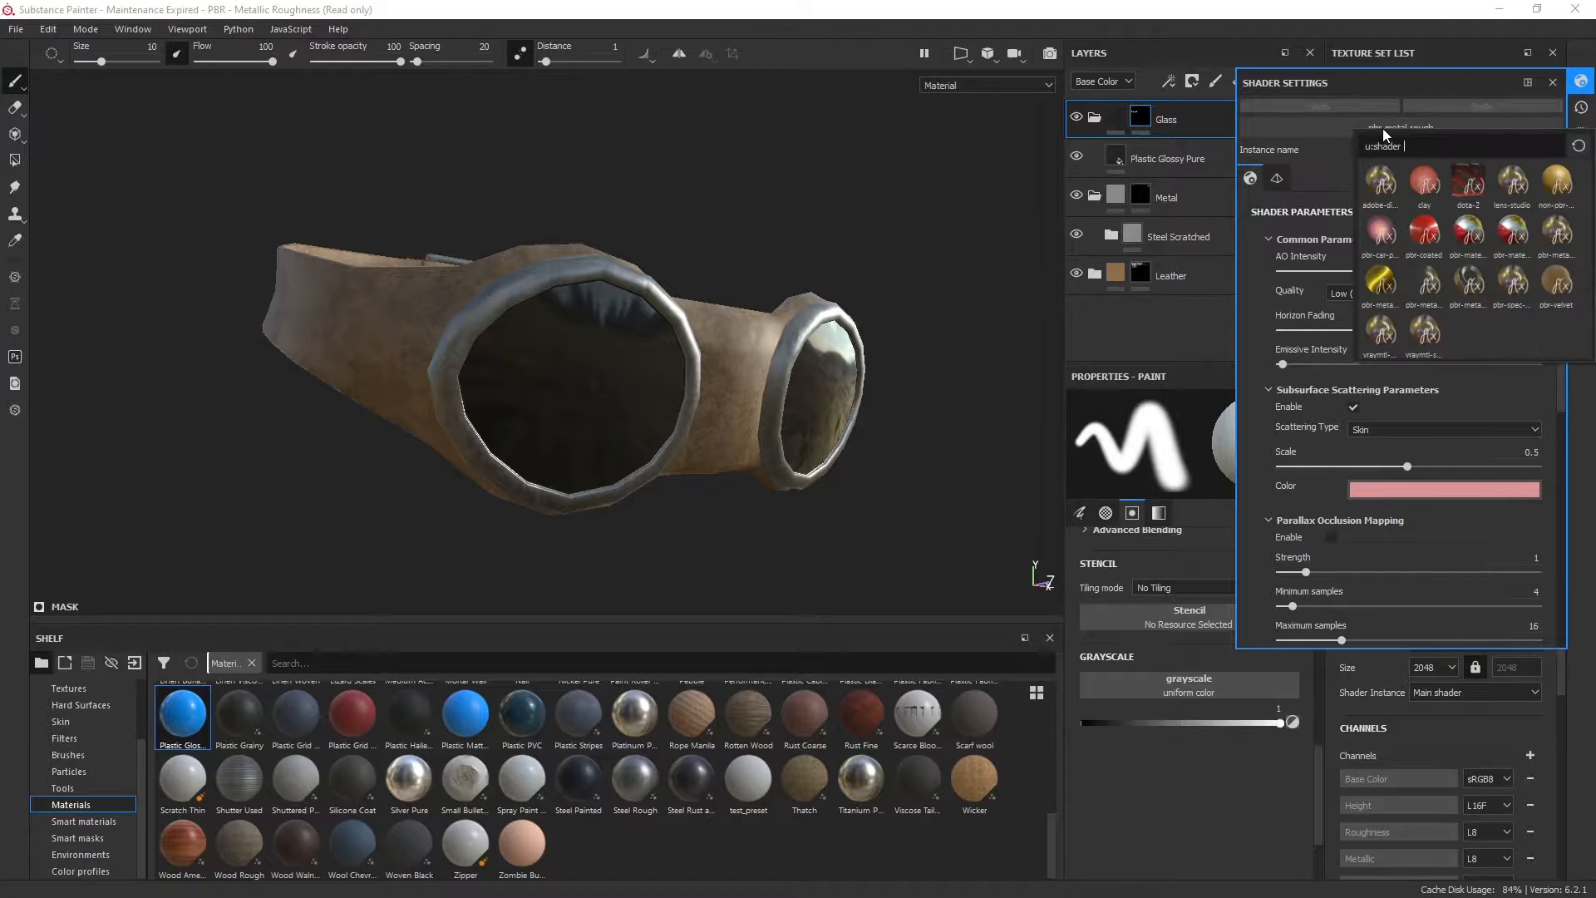
pyautogui.moveTo(1420, 134)
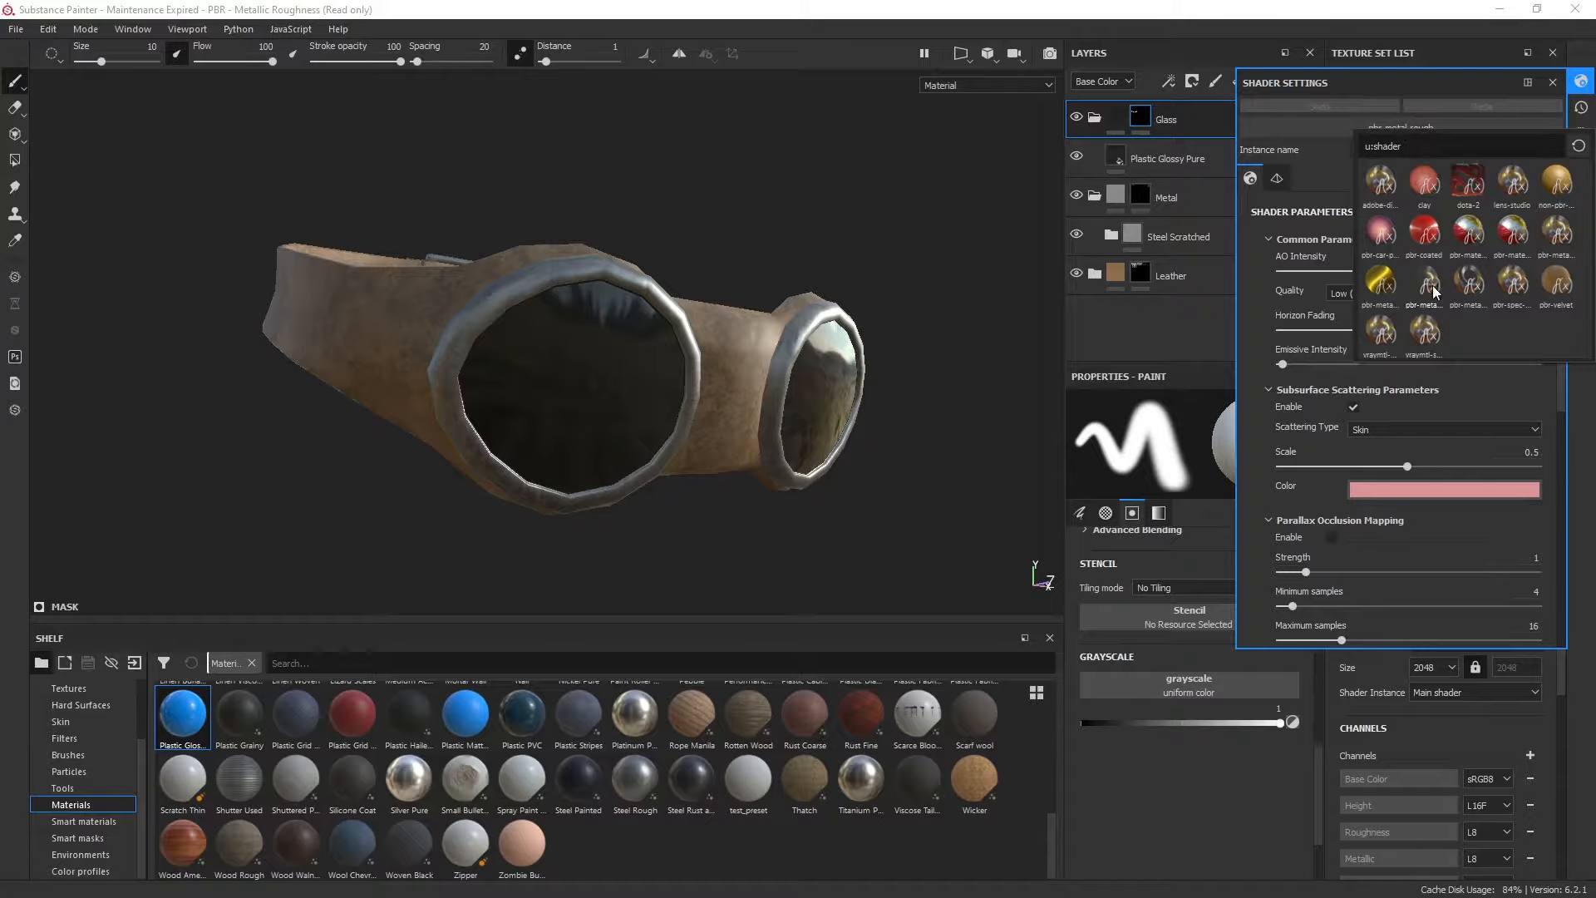
pyautogui.moveTo(1425, 286)
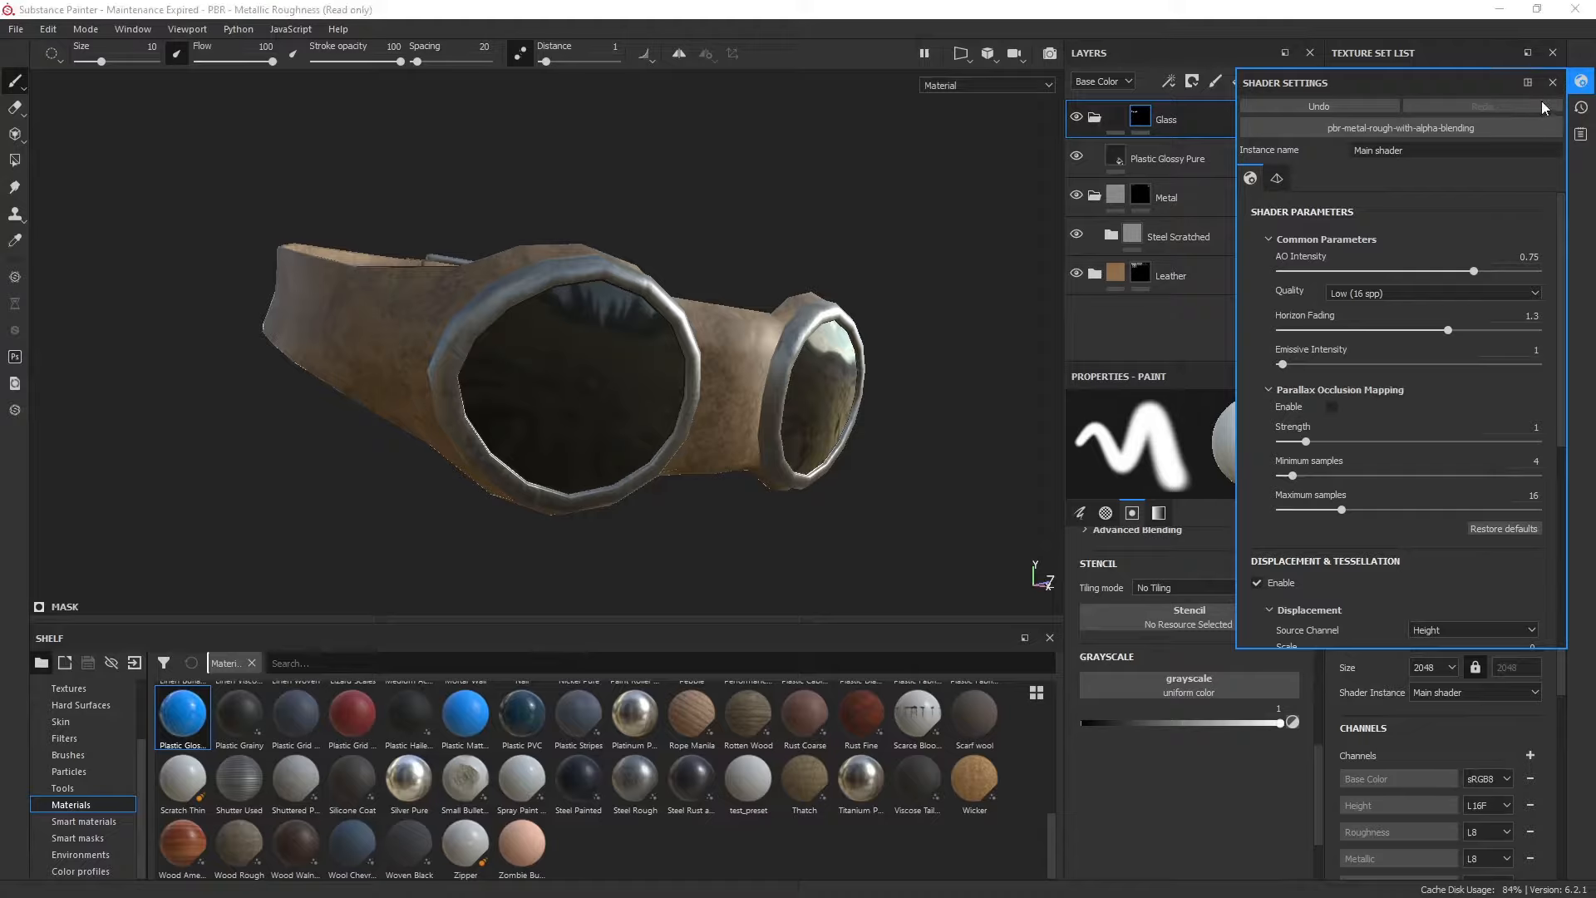
# Step: Close Shader Settings after choosing the pbr-metal-rough-with-alpha-blending shader
pyautogui.click(1553, 83)
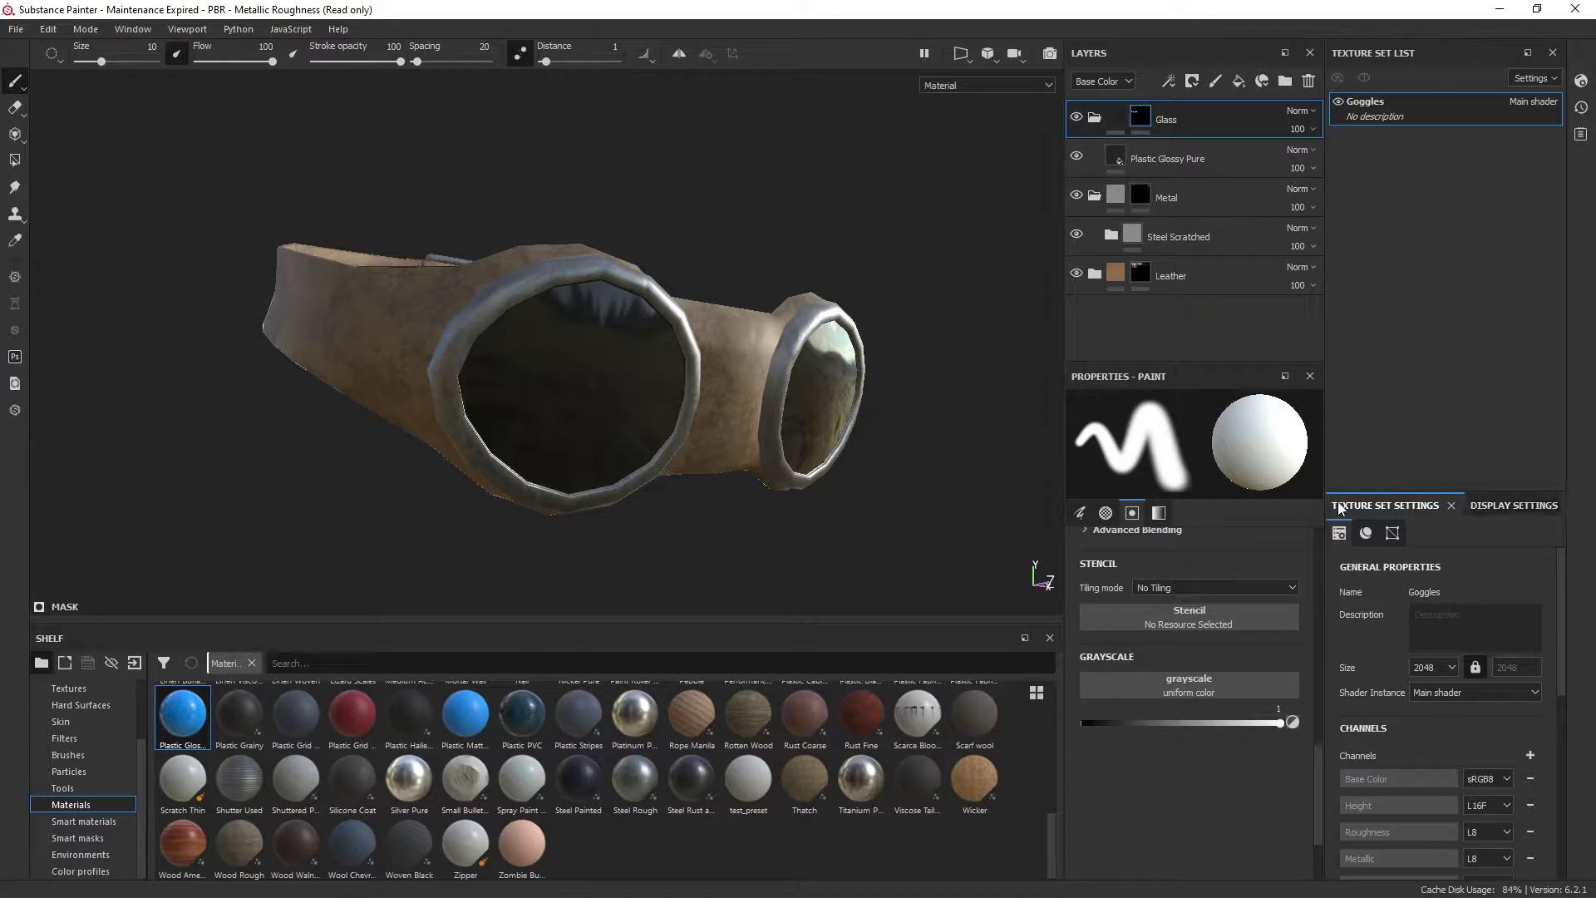
# Step: Add an Opacity channel to the Goggles texture set via Texture Set Settings
pyautogui.click(130, 30)
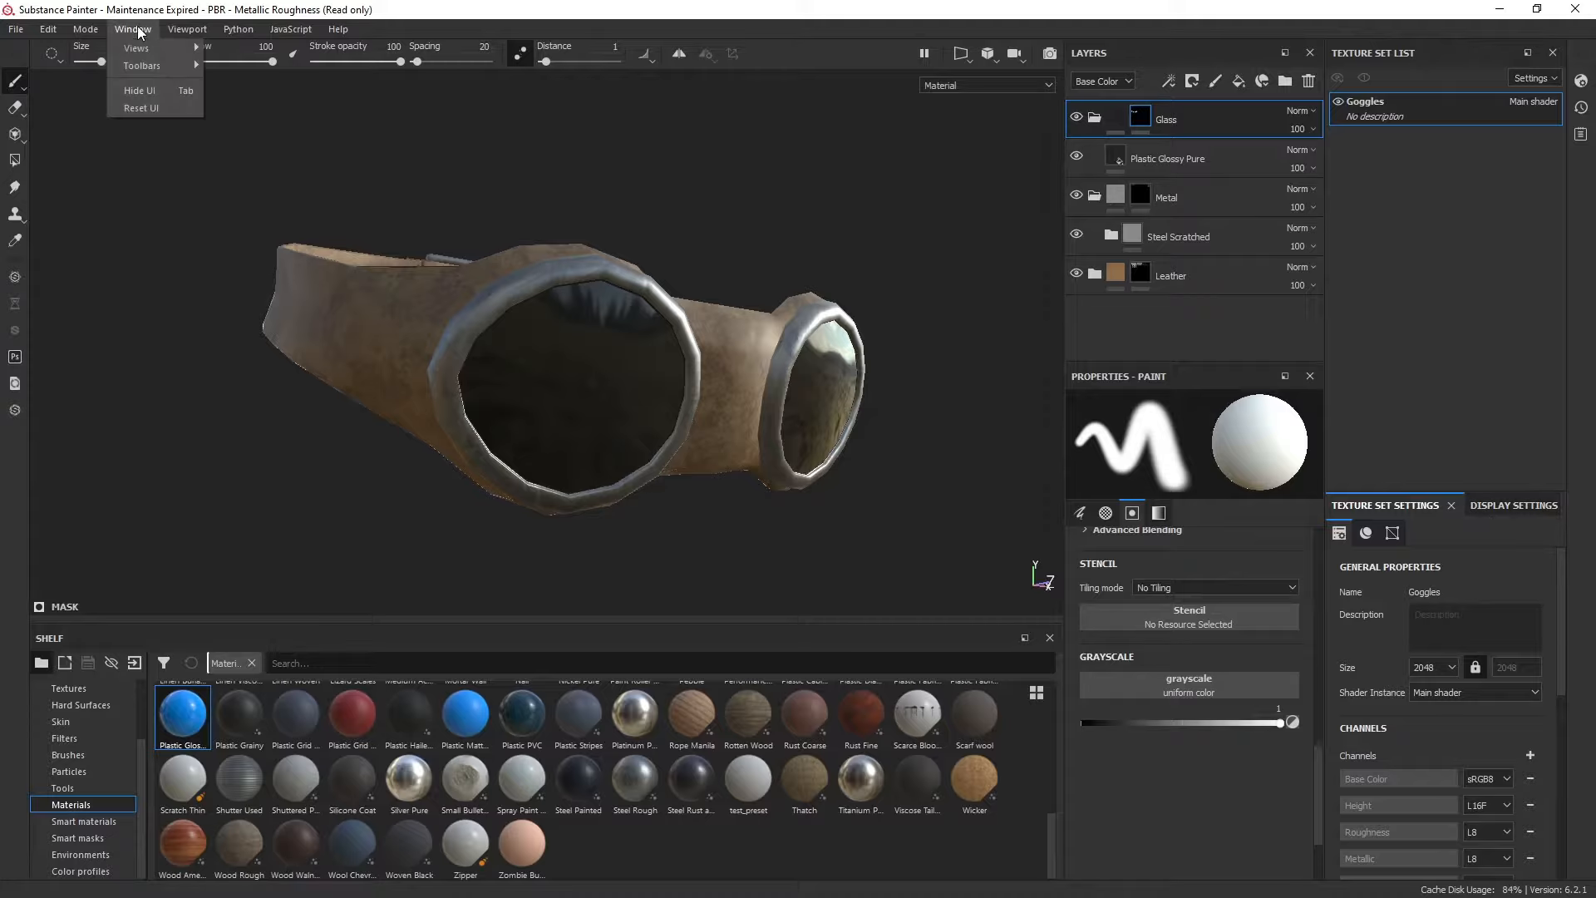
pyautogui.click(136, 49)
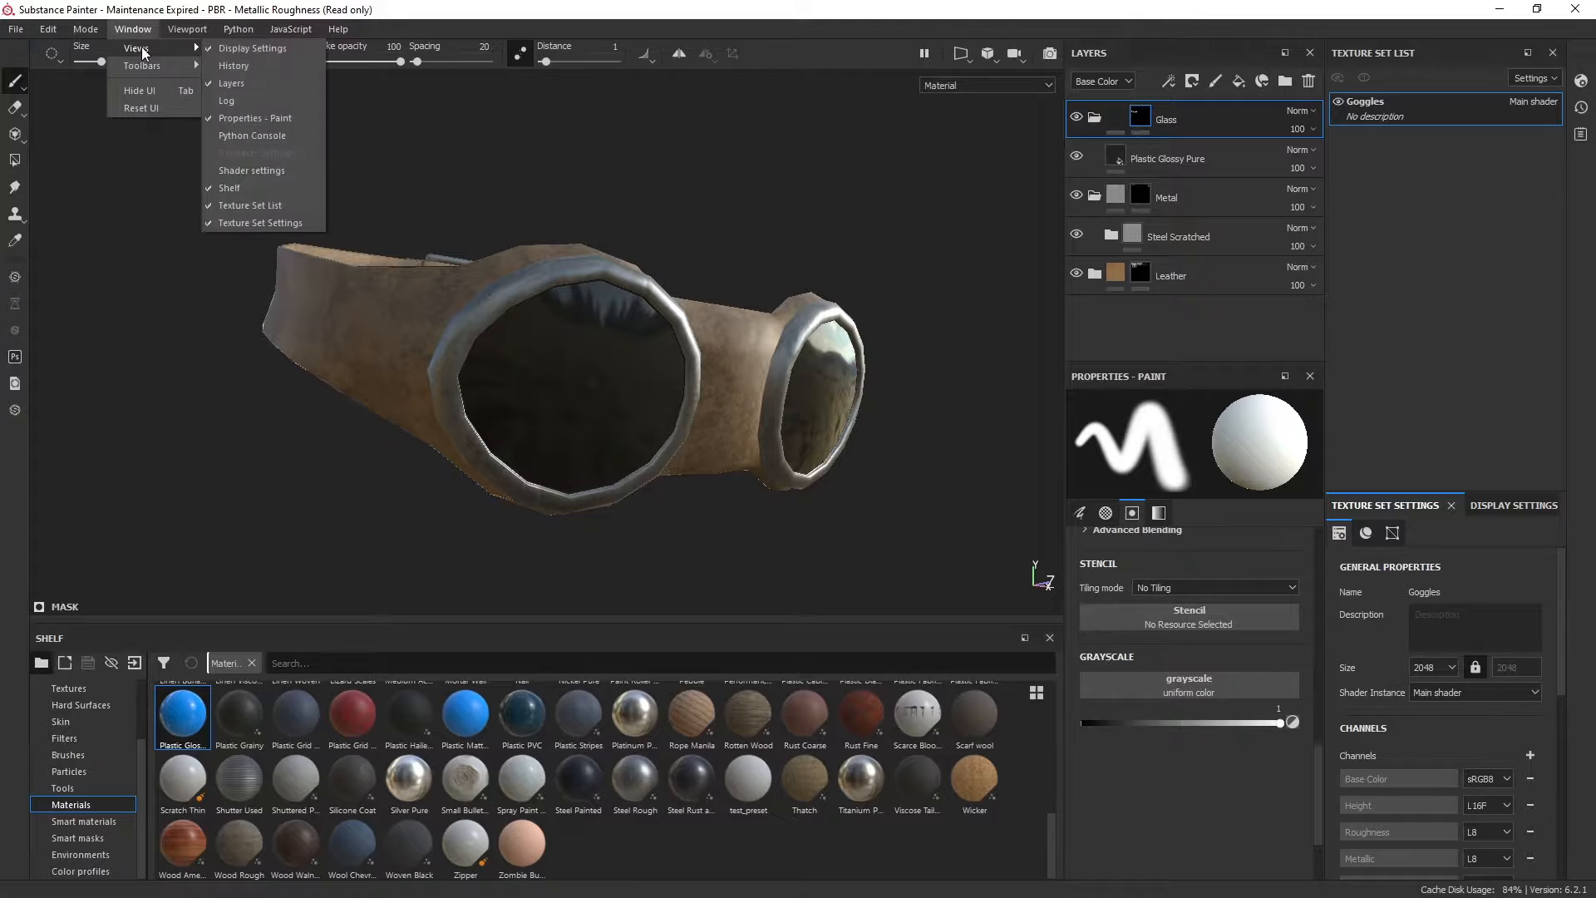
pyautogui.moveTo(275, 227)
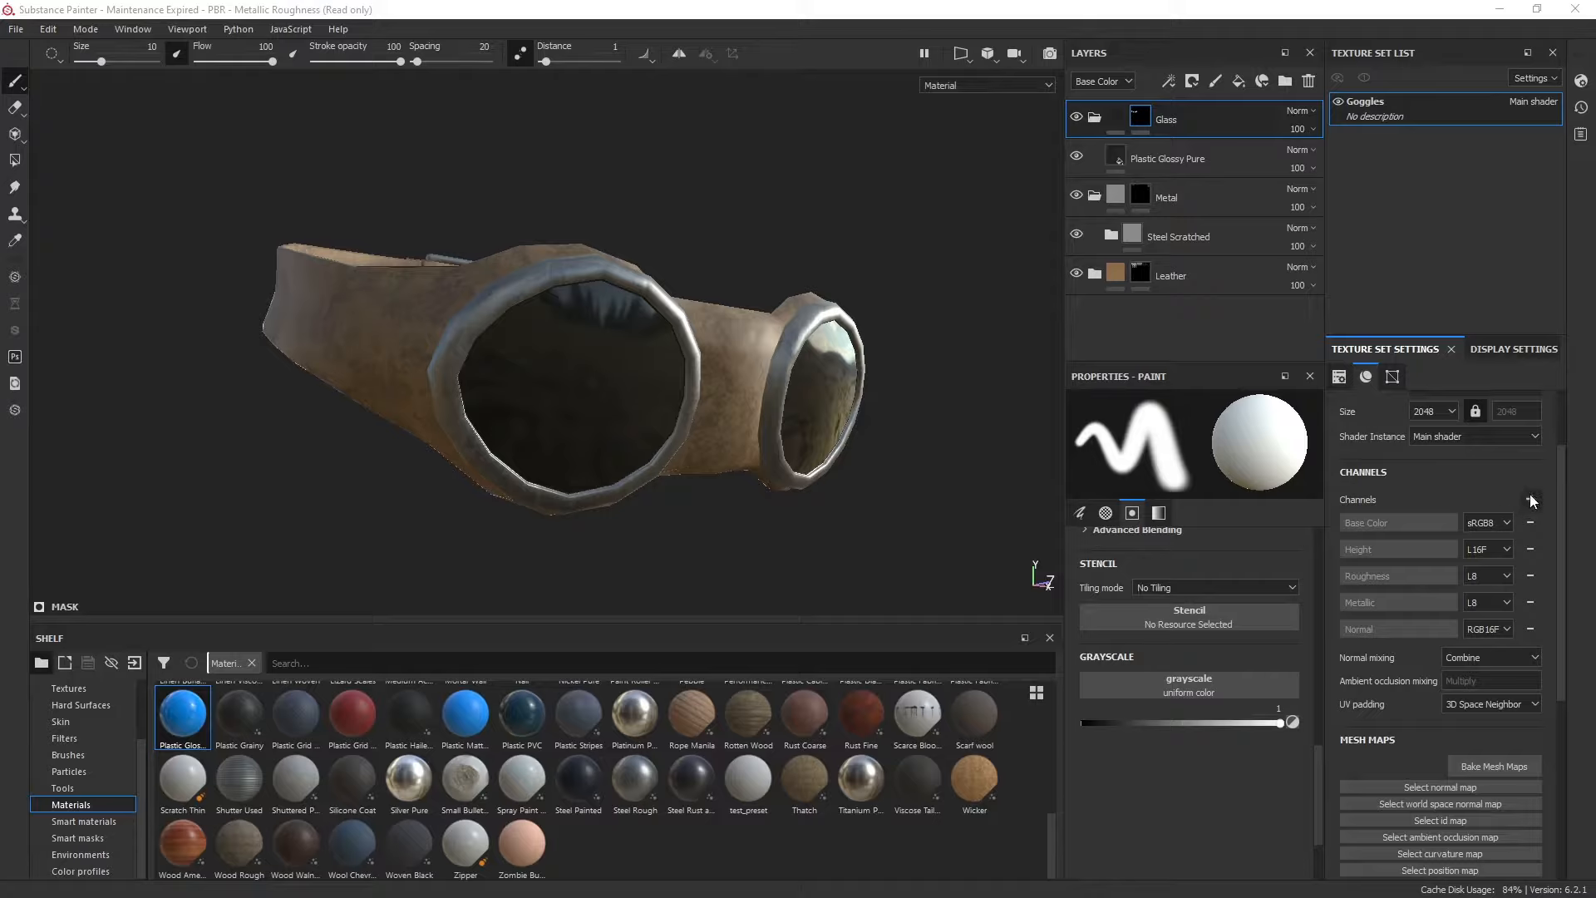
pyautogui.click(1529, 499)
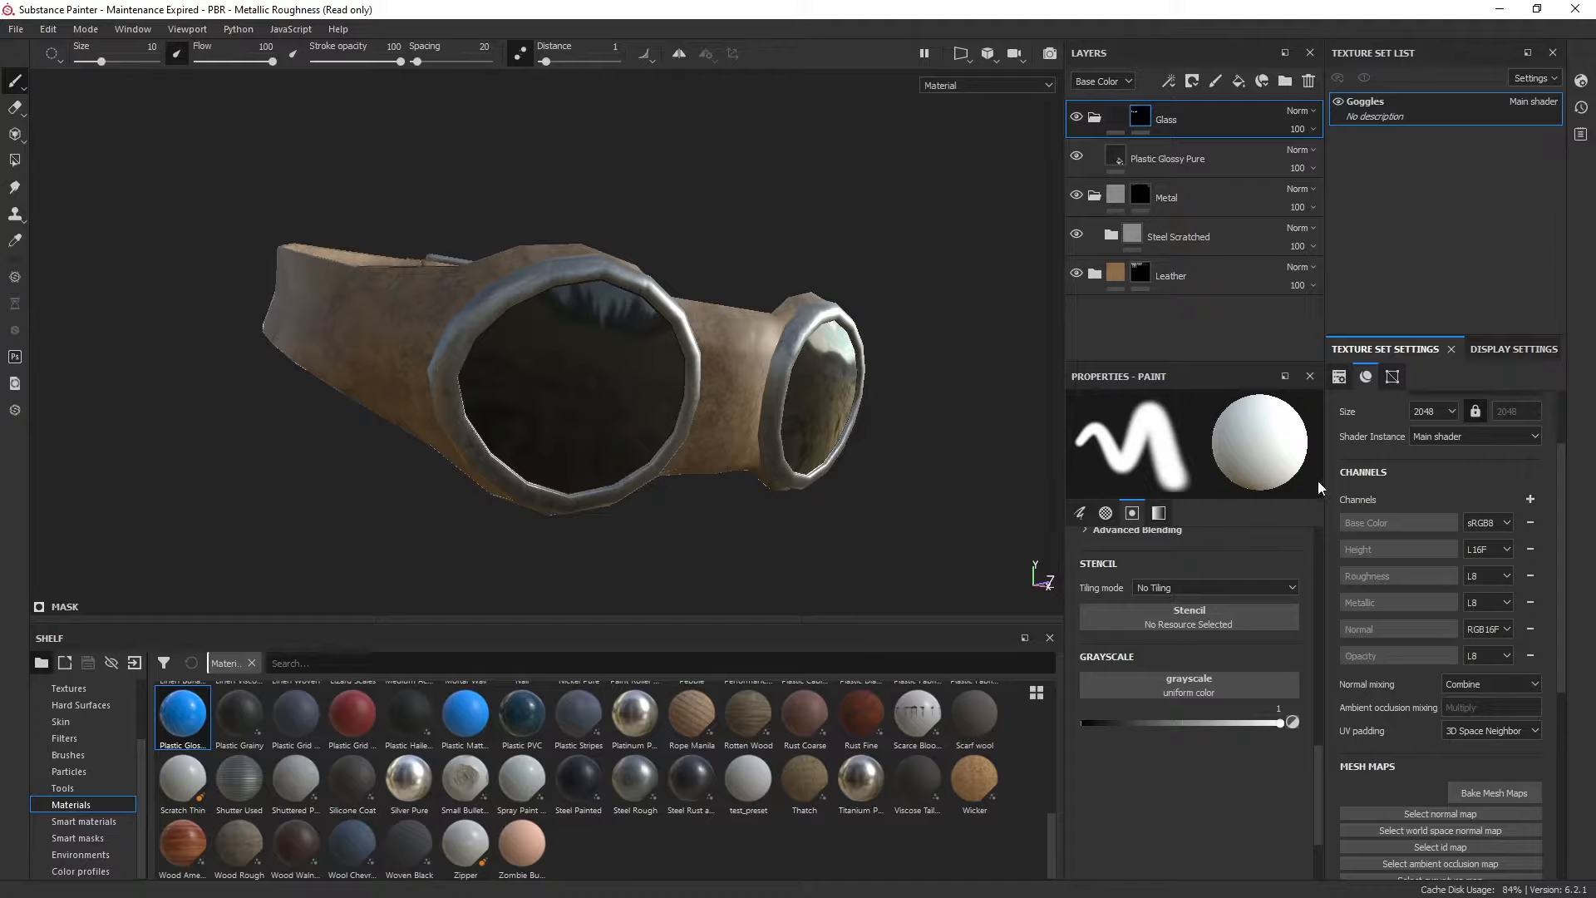
pyautogui.click(1167, 158)
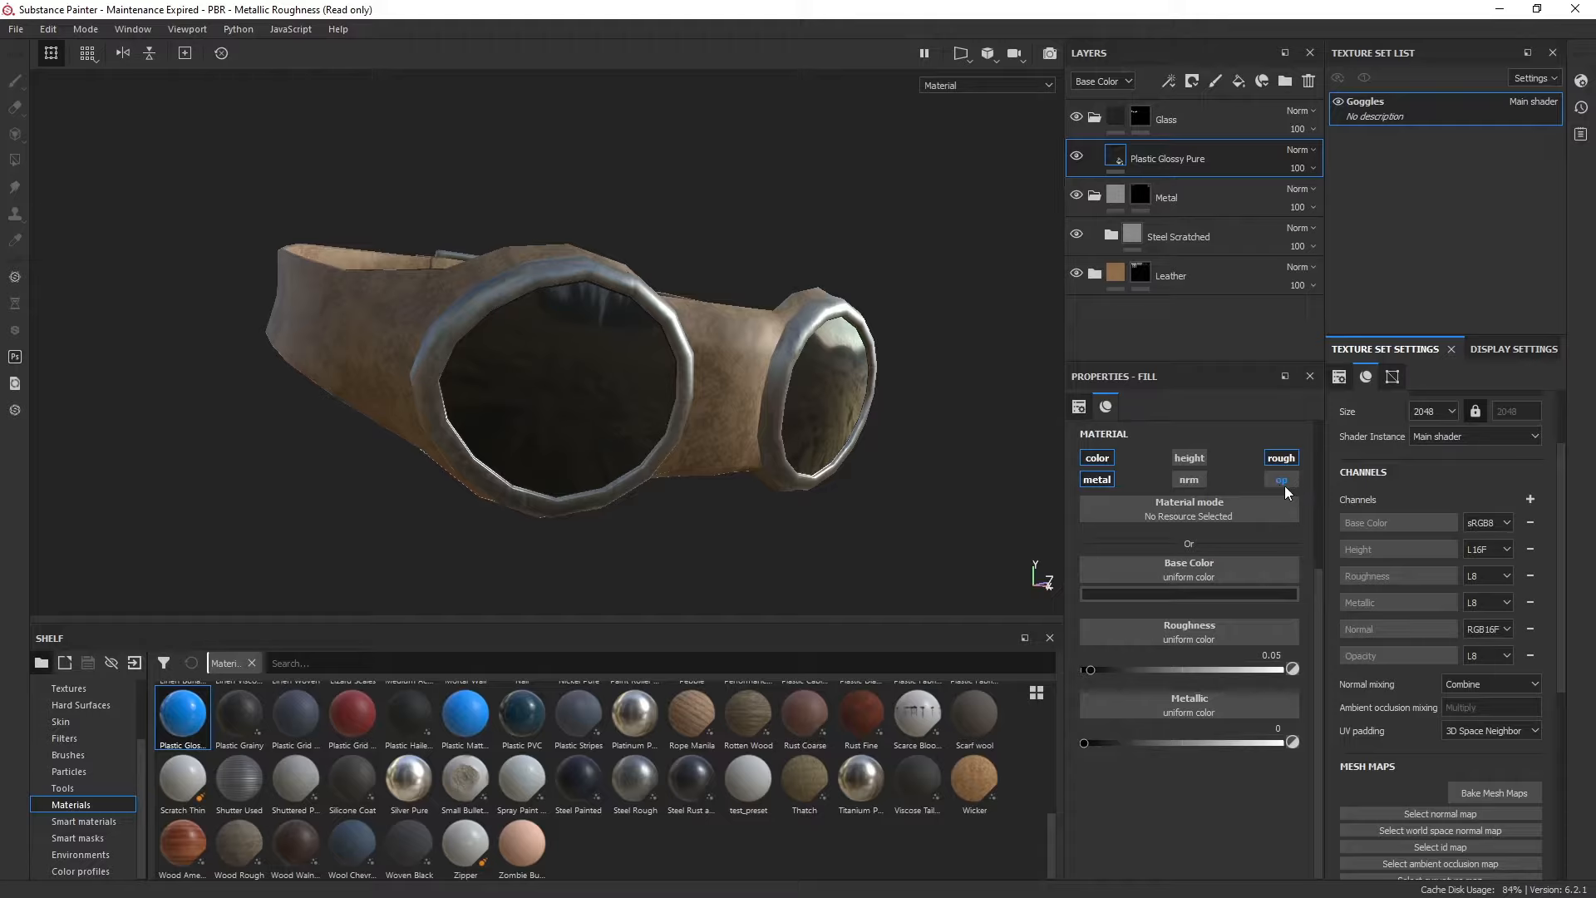
pyautogui.moveTo(1280, 479)
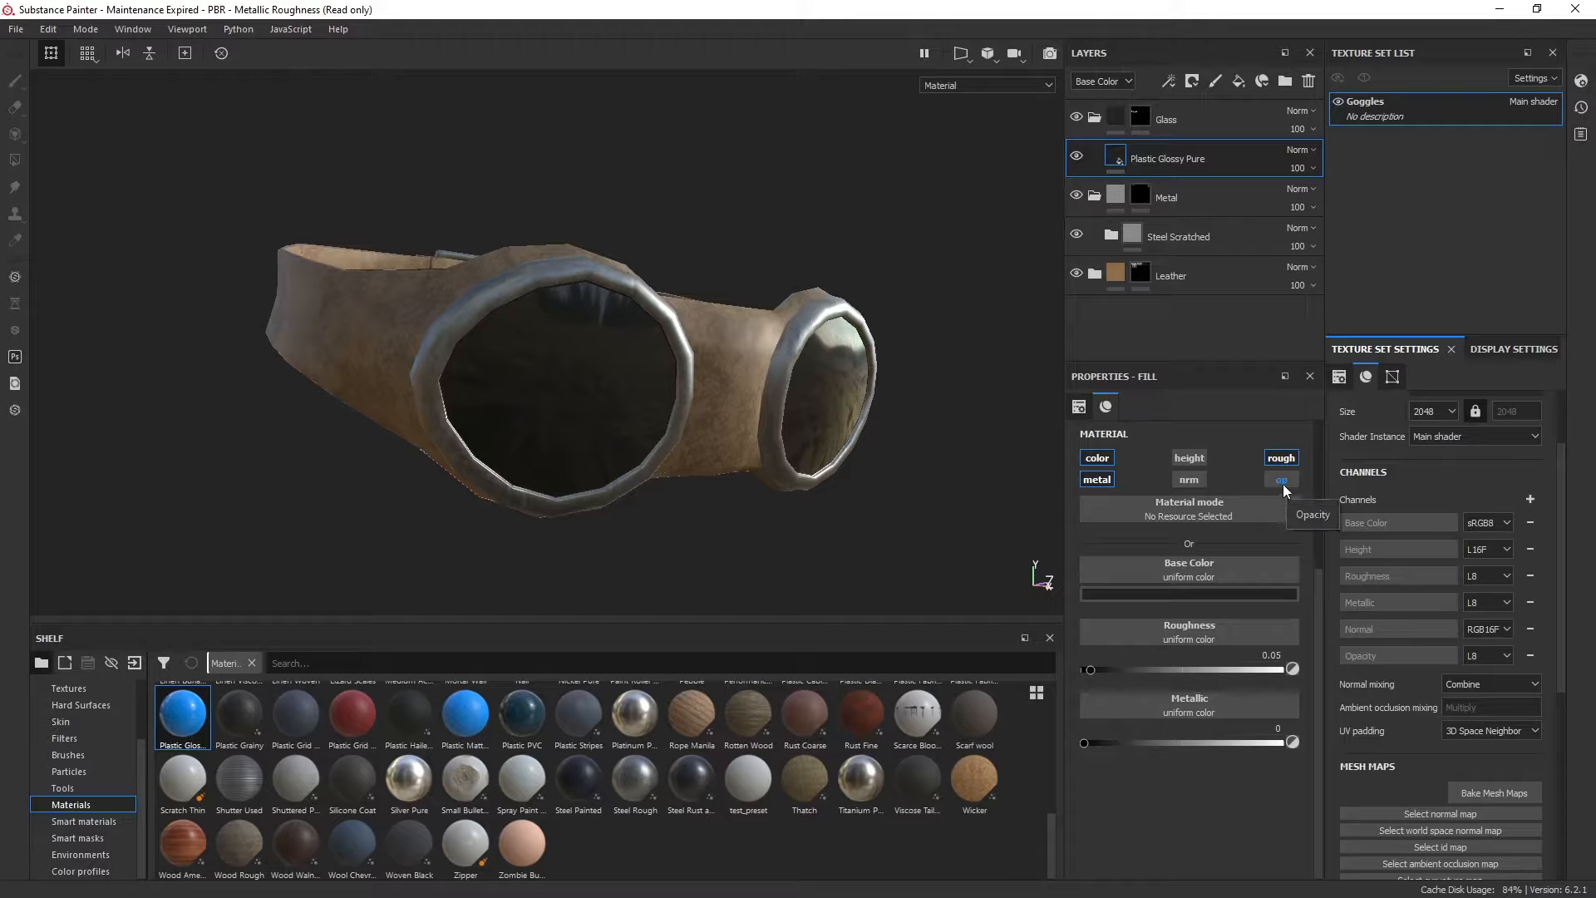
# Step: Enable opacity on the Plastic Glossy Pure lens layer at about 0.54 with a dark base colour
pyautogui.click(1280, 479)
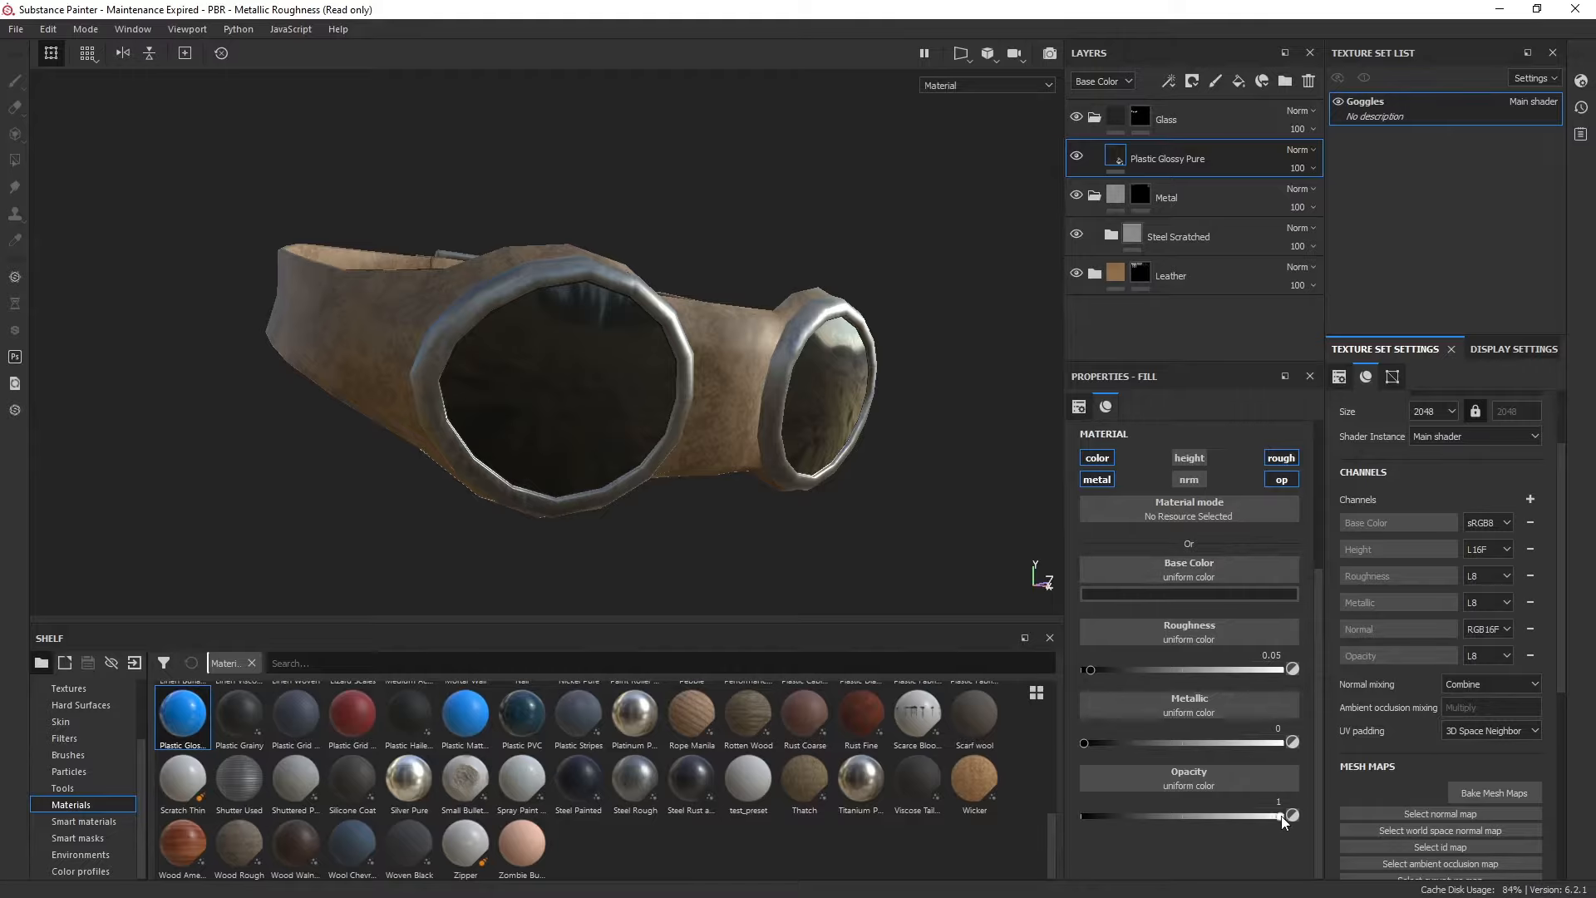
pyautogui.moveTo(1290, 814); pyautogui.dragTo(1204, 815)
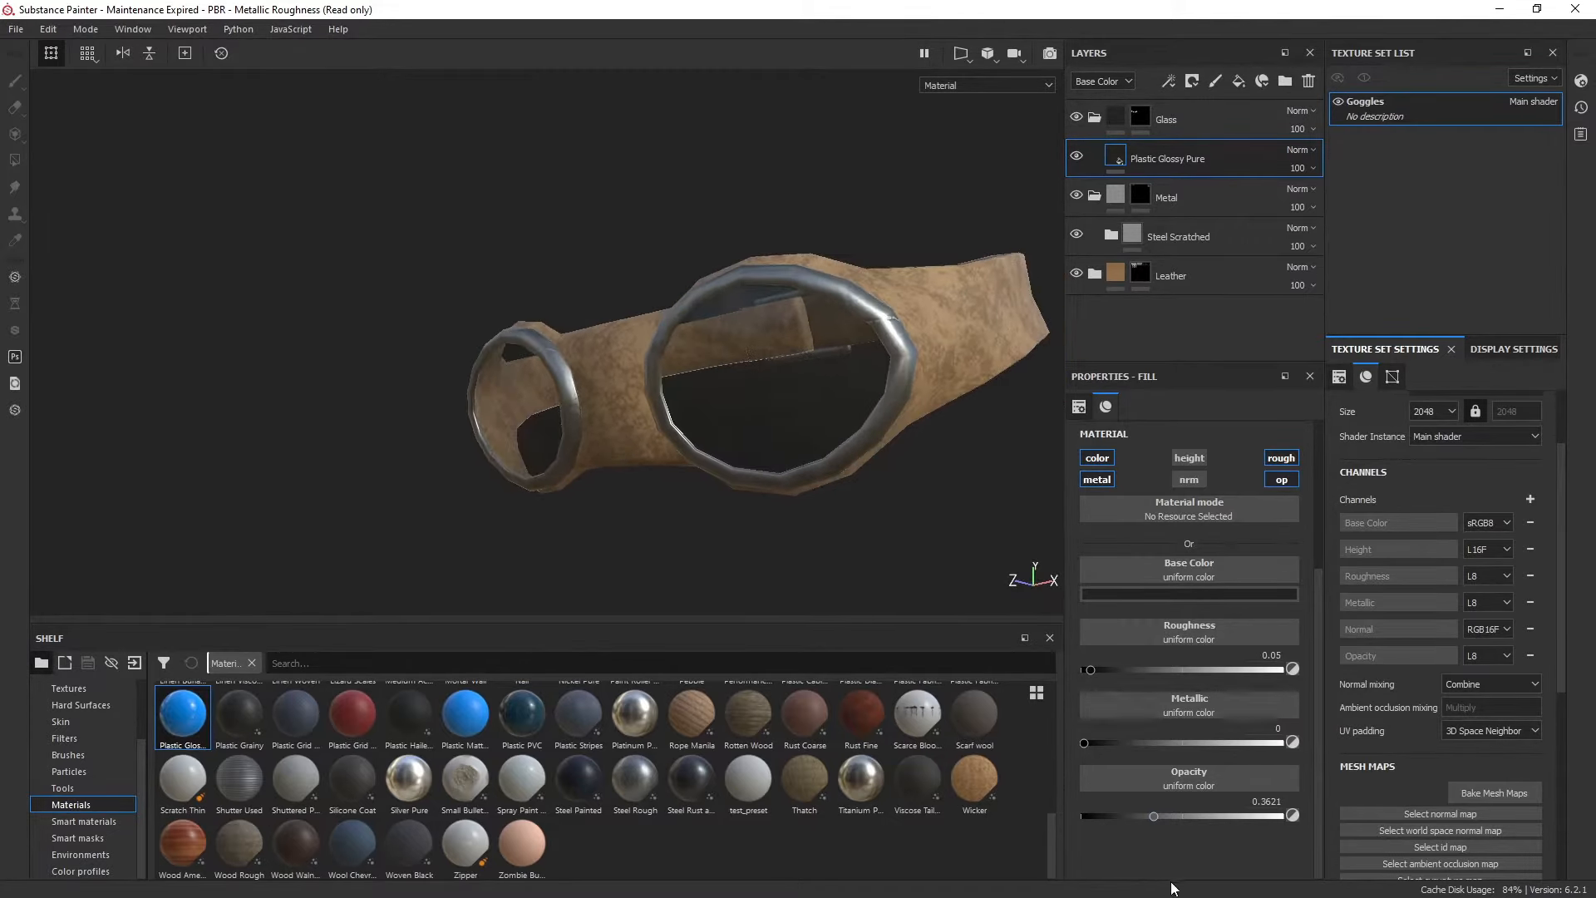
pyautogui.moveTo(1154, 815); pyautogui.dragTo(1190, 815)
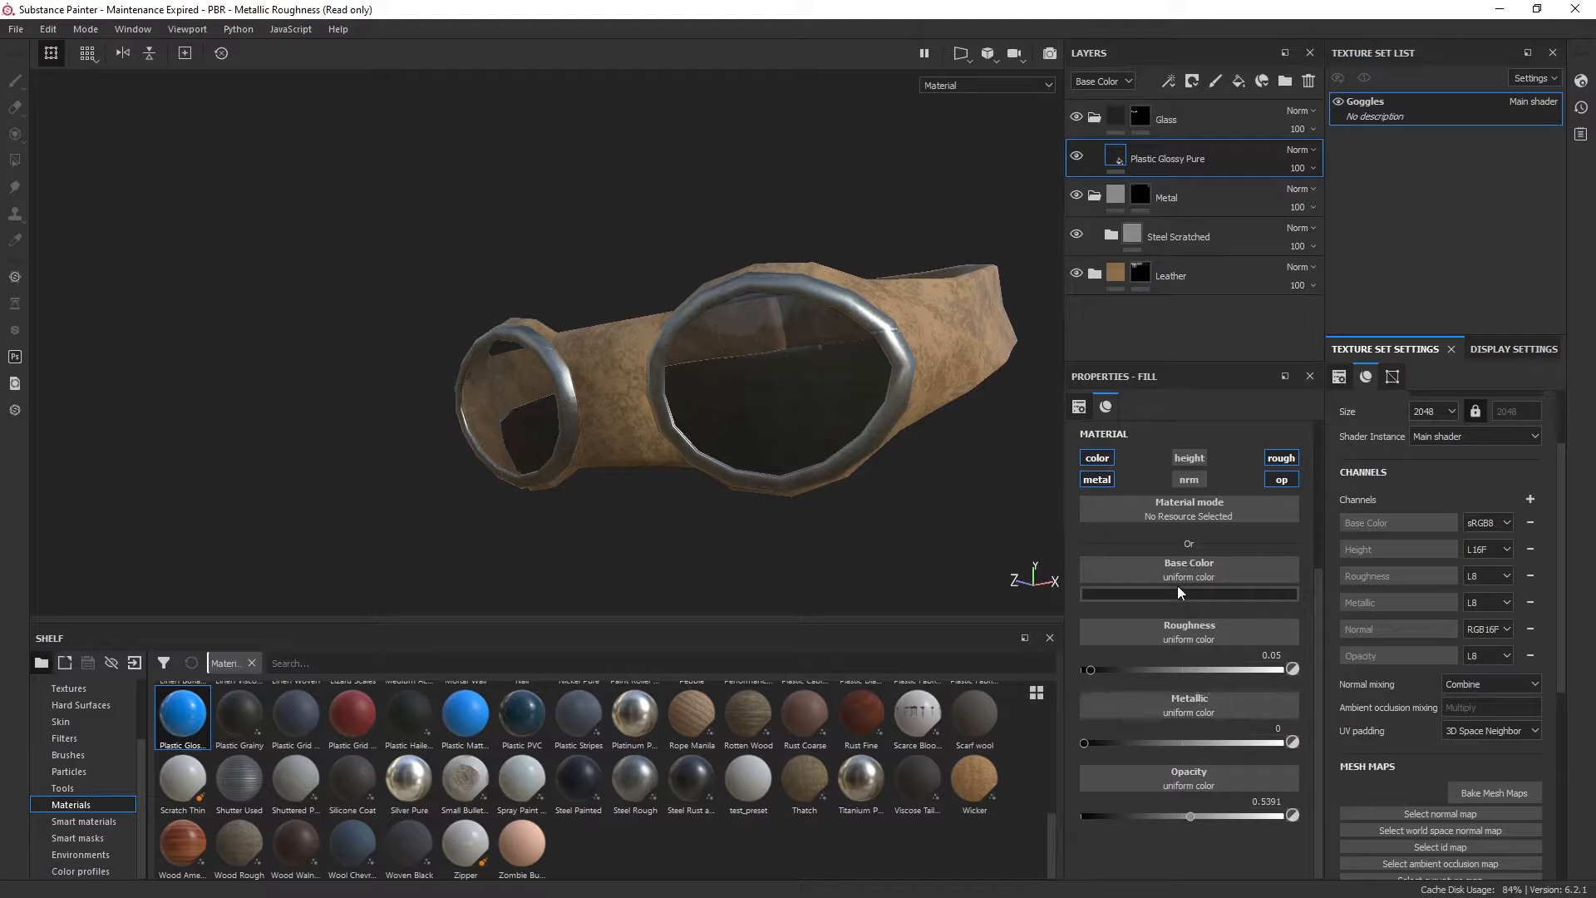
pyautogui.click(1187, 594)
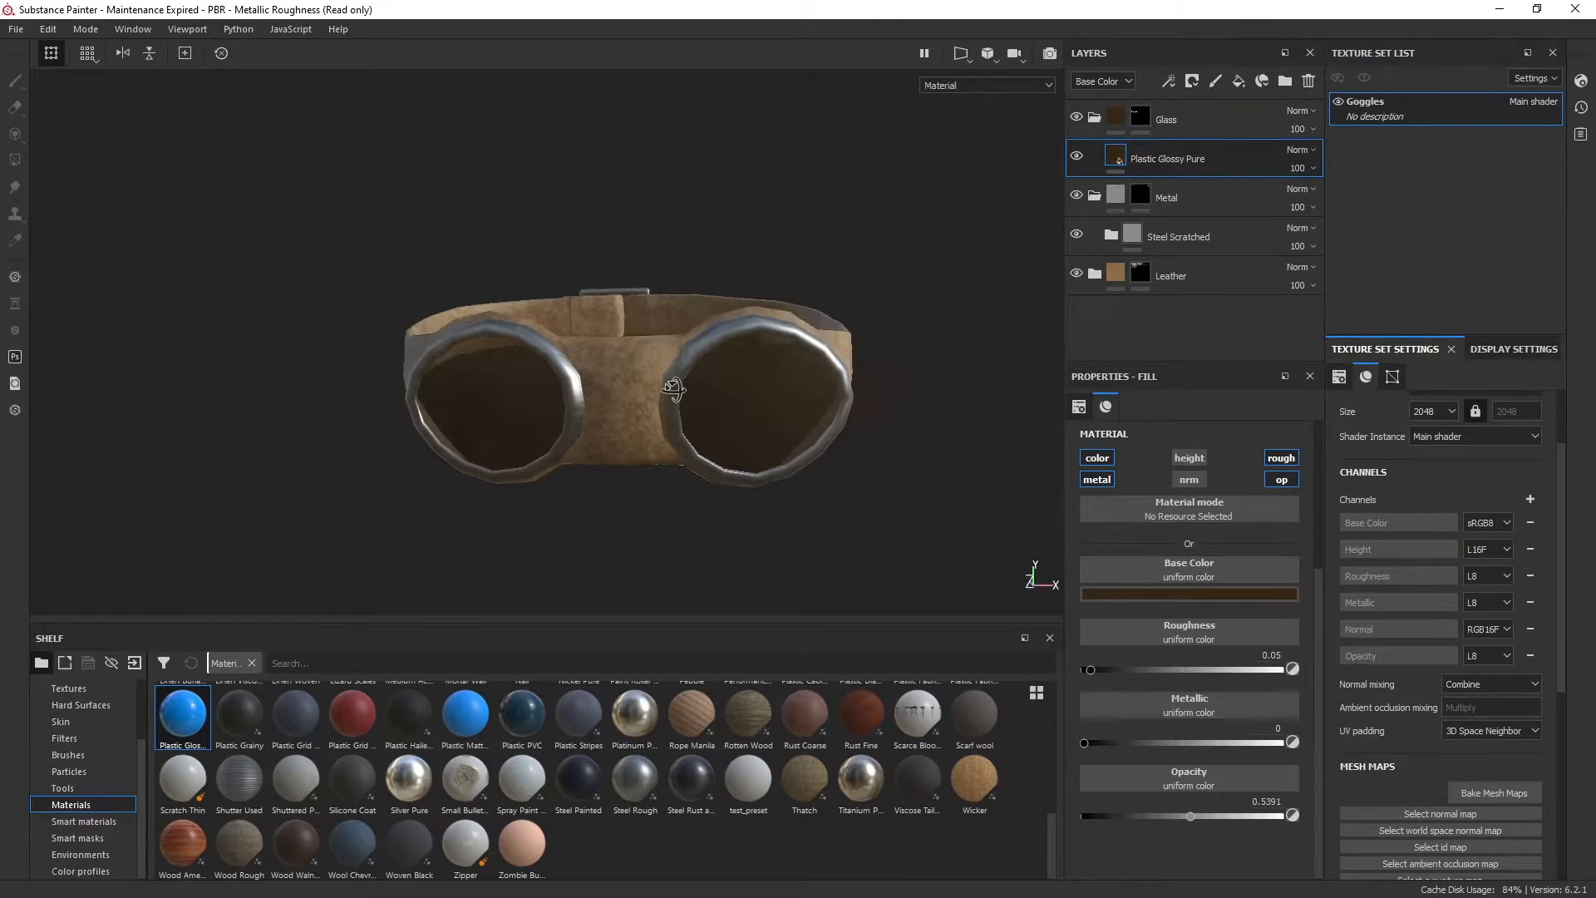
pyautogui.moveTo(671, 387); pyautogui.dragTo(891, 356)
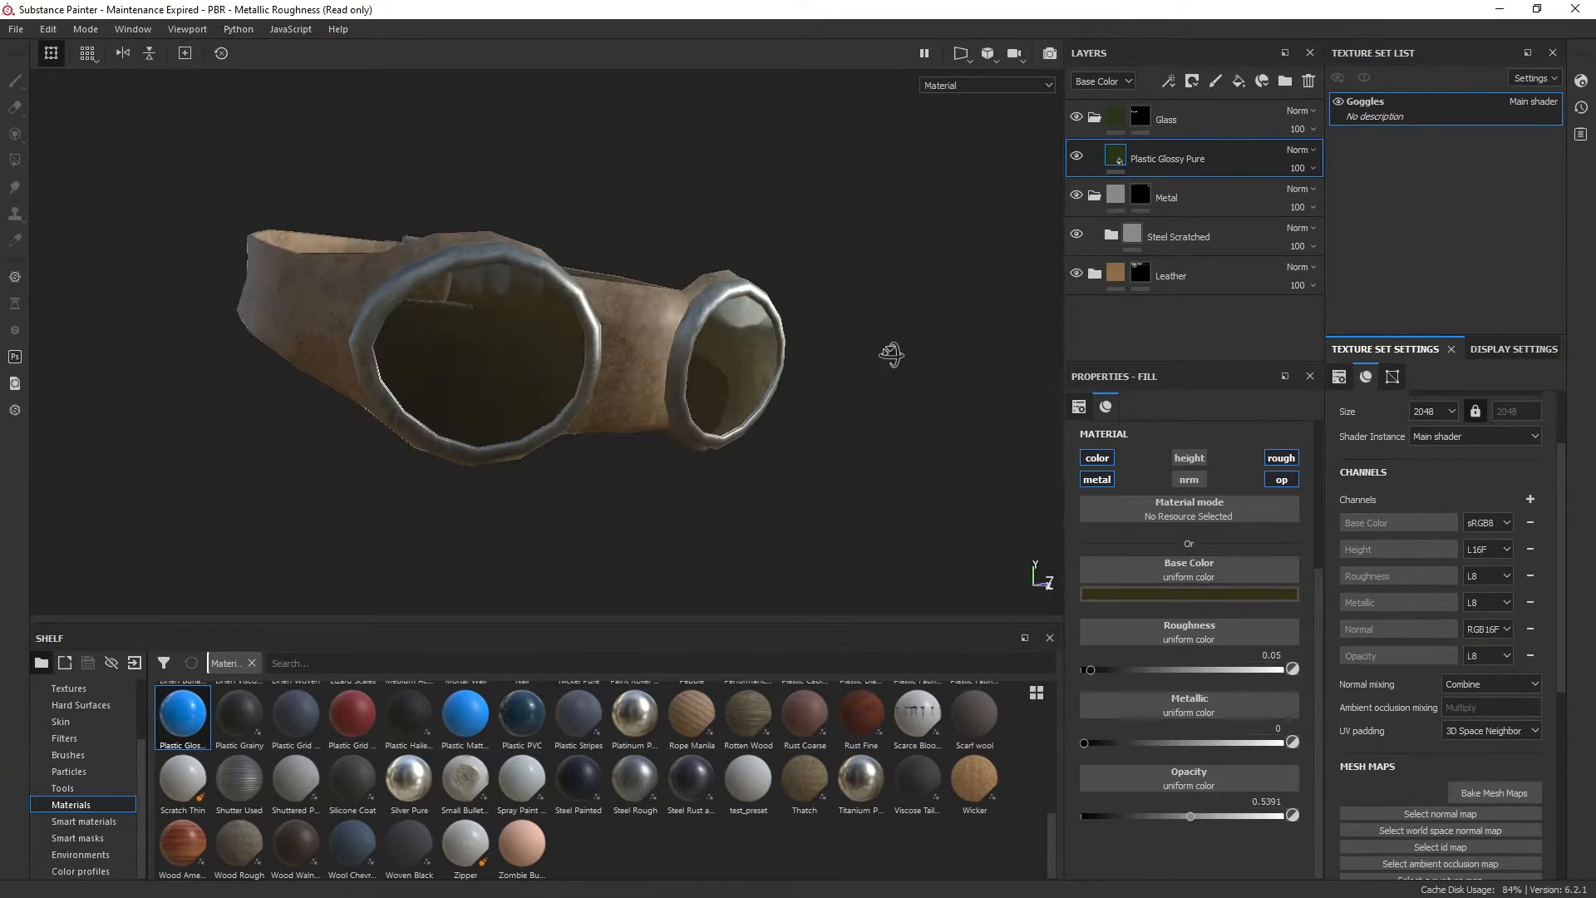
pyautogui.click(1046, 53)
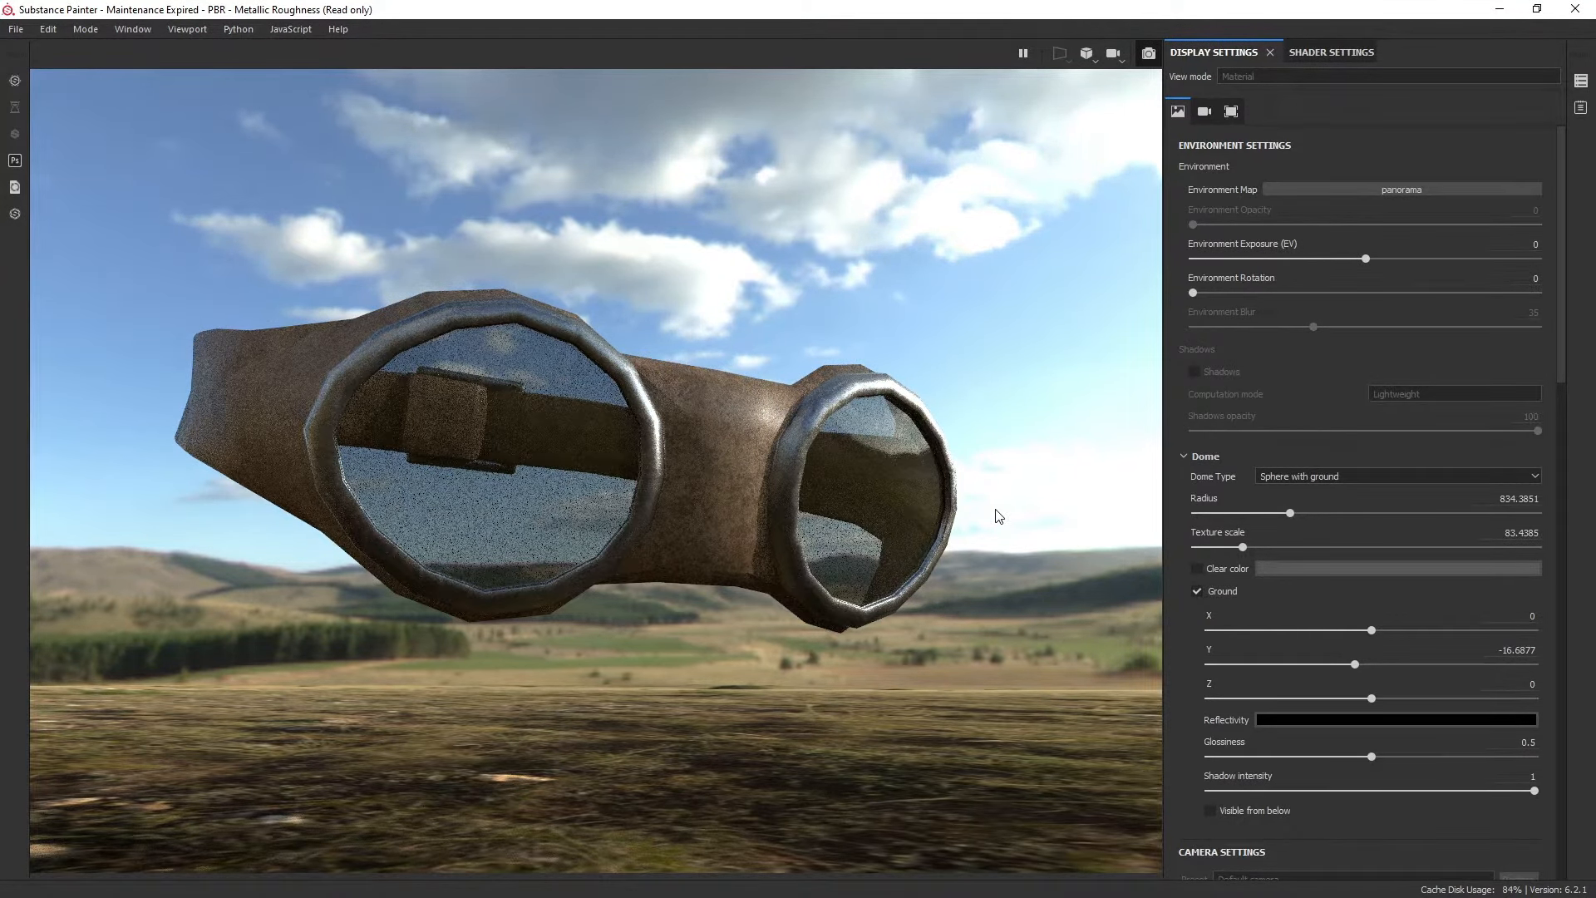
pyautogui.moveTo(1147, 51)
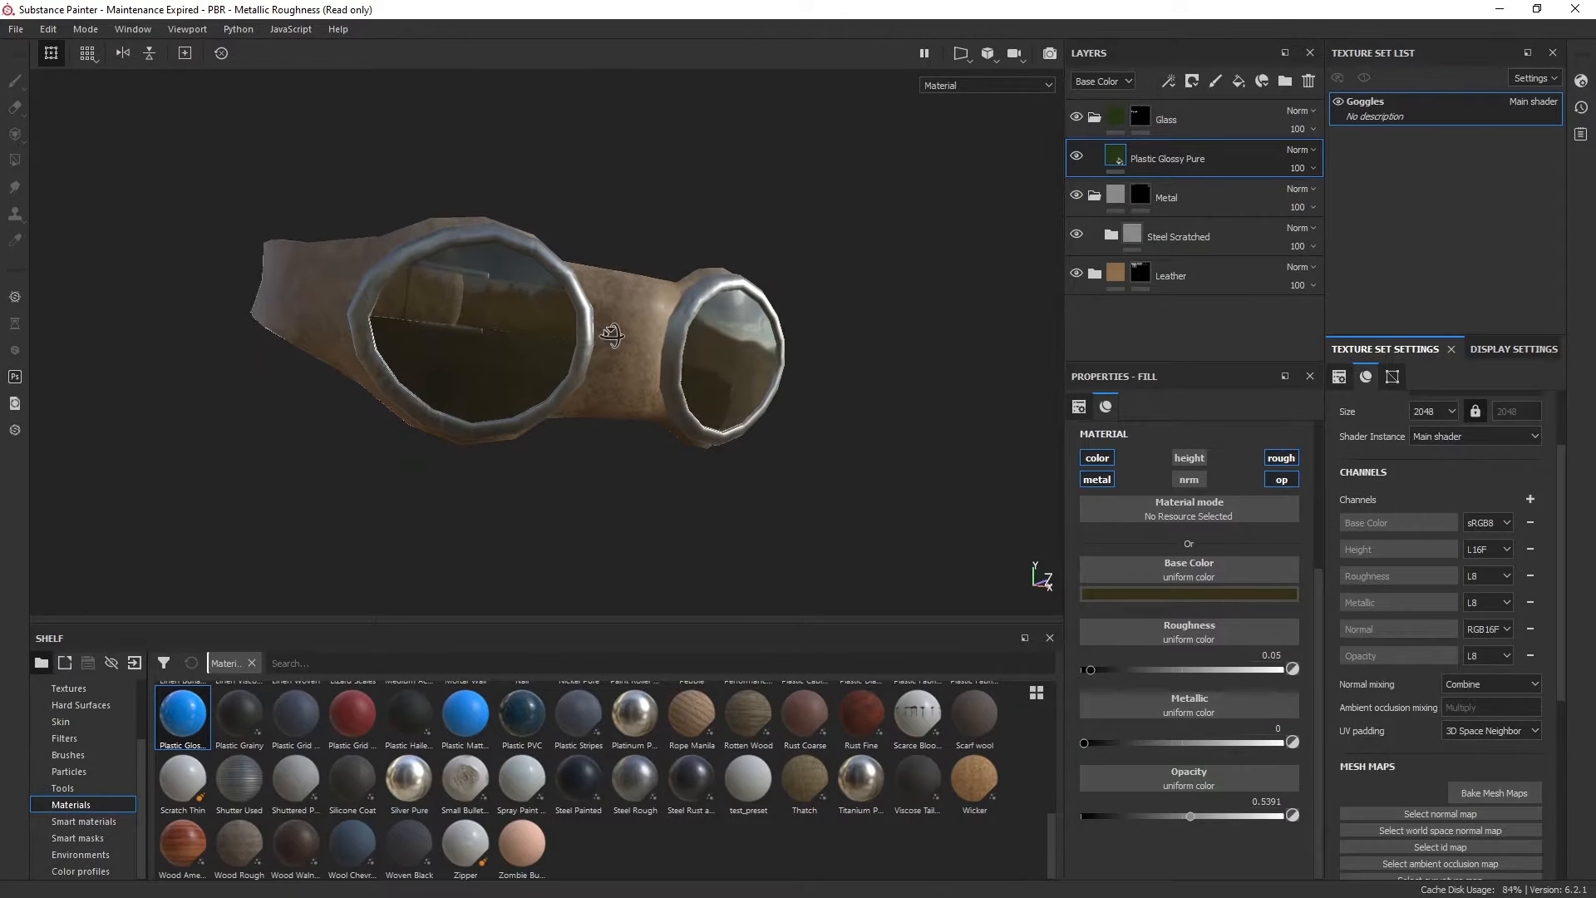
pyautogui.moveTo(610, 336); pyautogui.dragTo(595, 325)
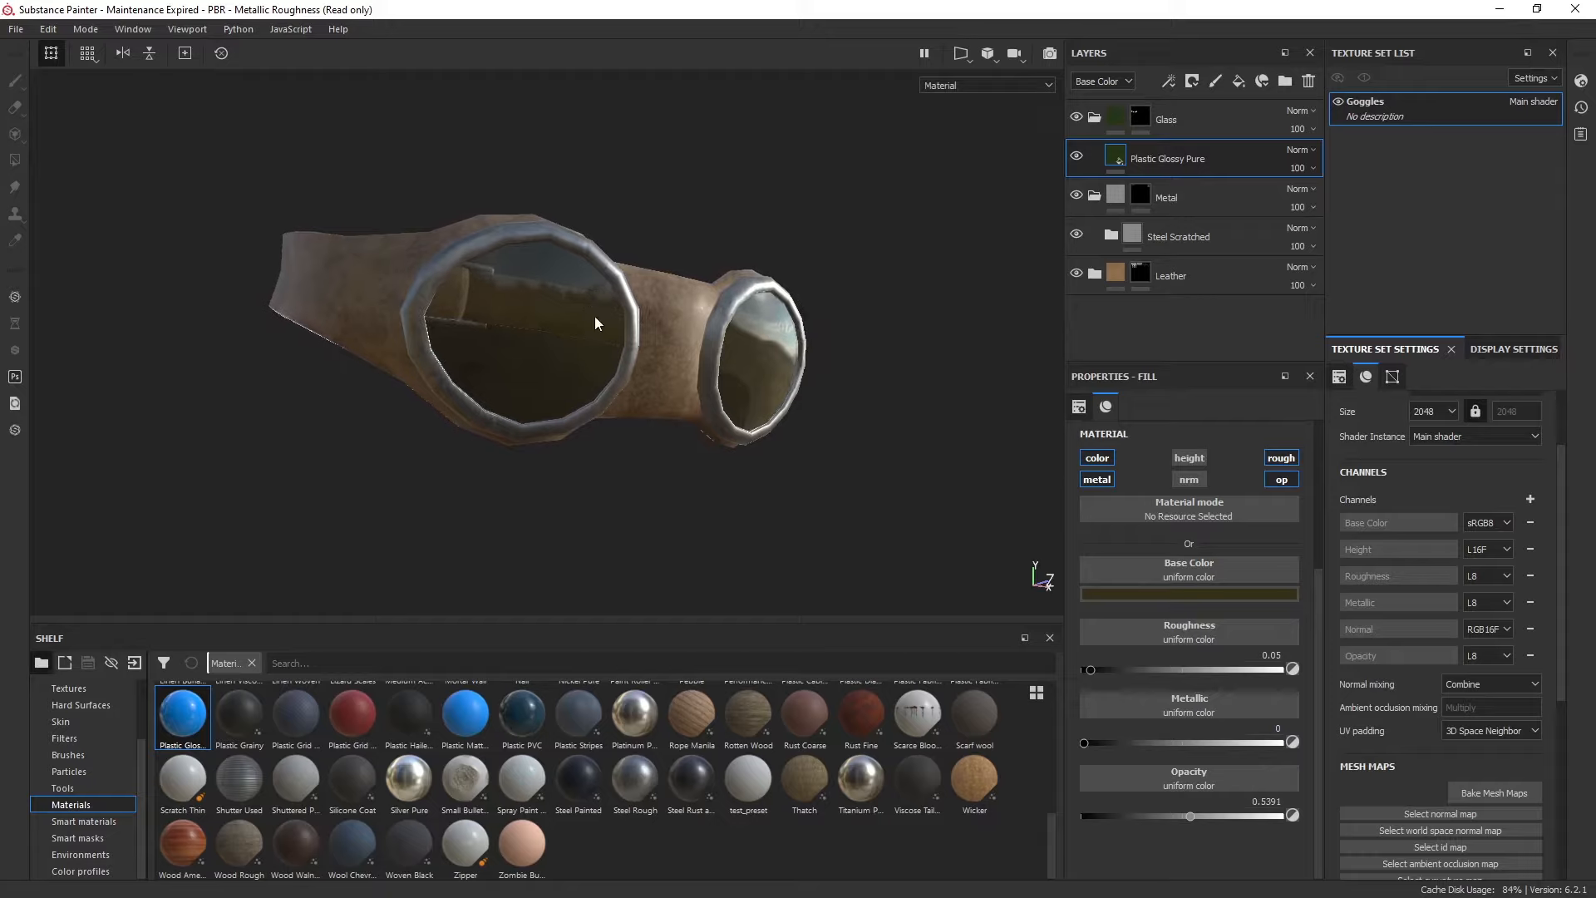
pyautogui.moveTo(596, 324); pyautogui.dragTo(672, 206)
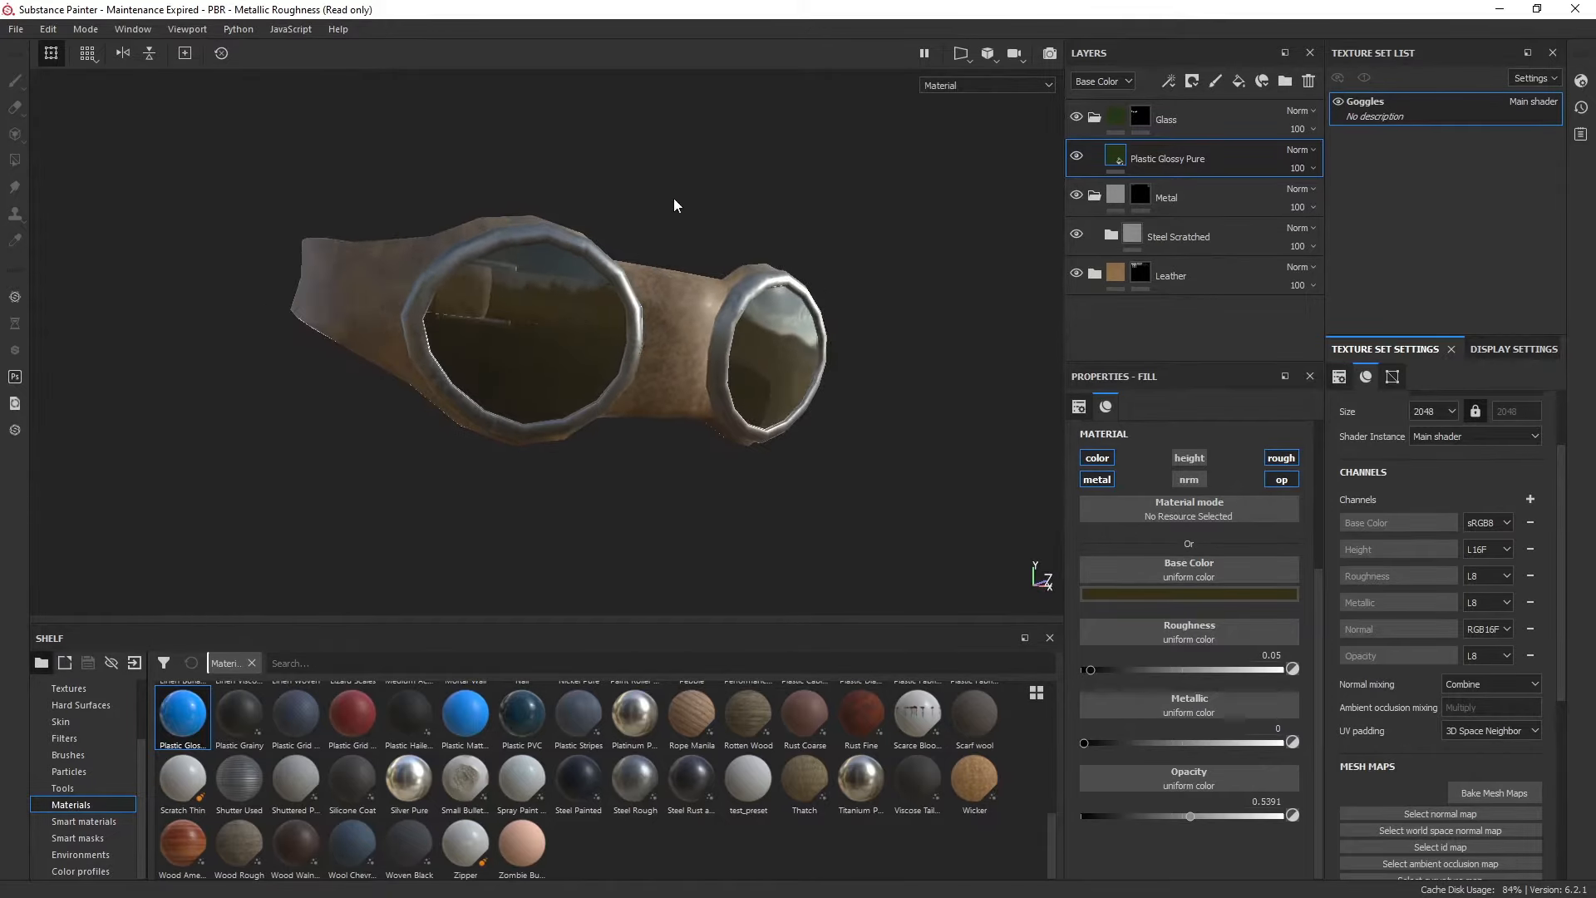
pyautogui.moveTo(12, 30)
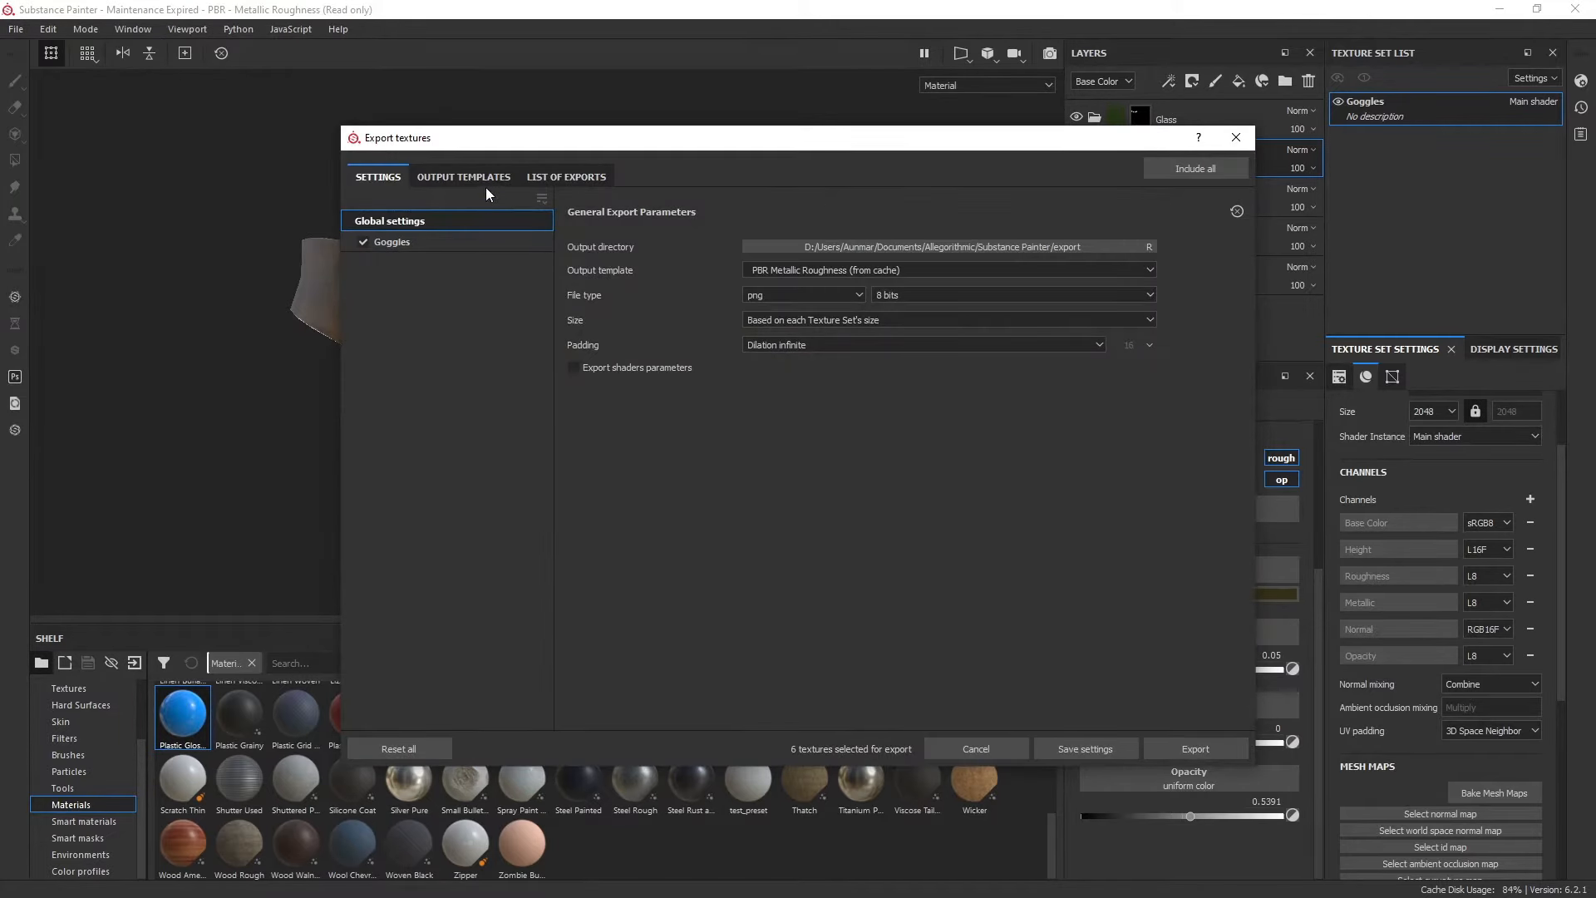
# Step: Duplicate the PBR Metallic Roughness export preset as PBR Metallic Roughness_with_Opacity
pyautogui.click(462, 176)
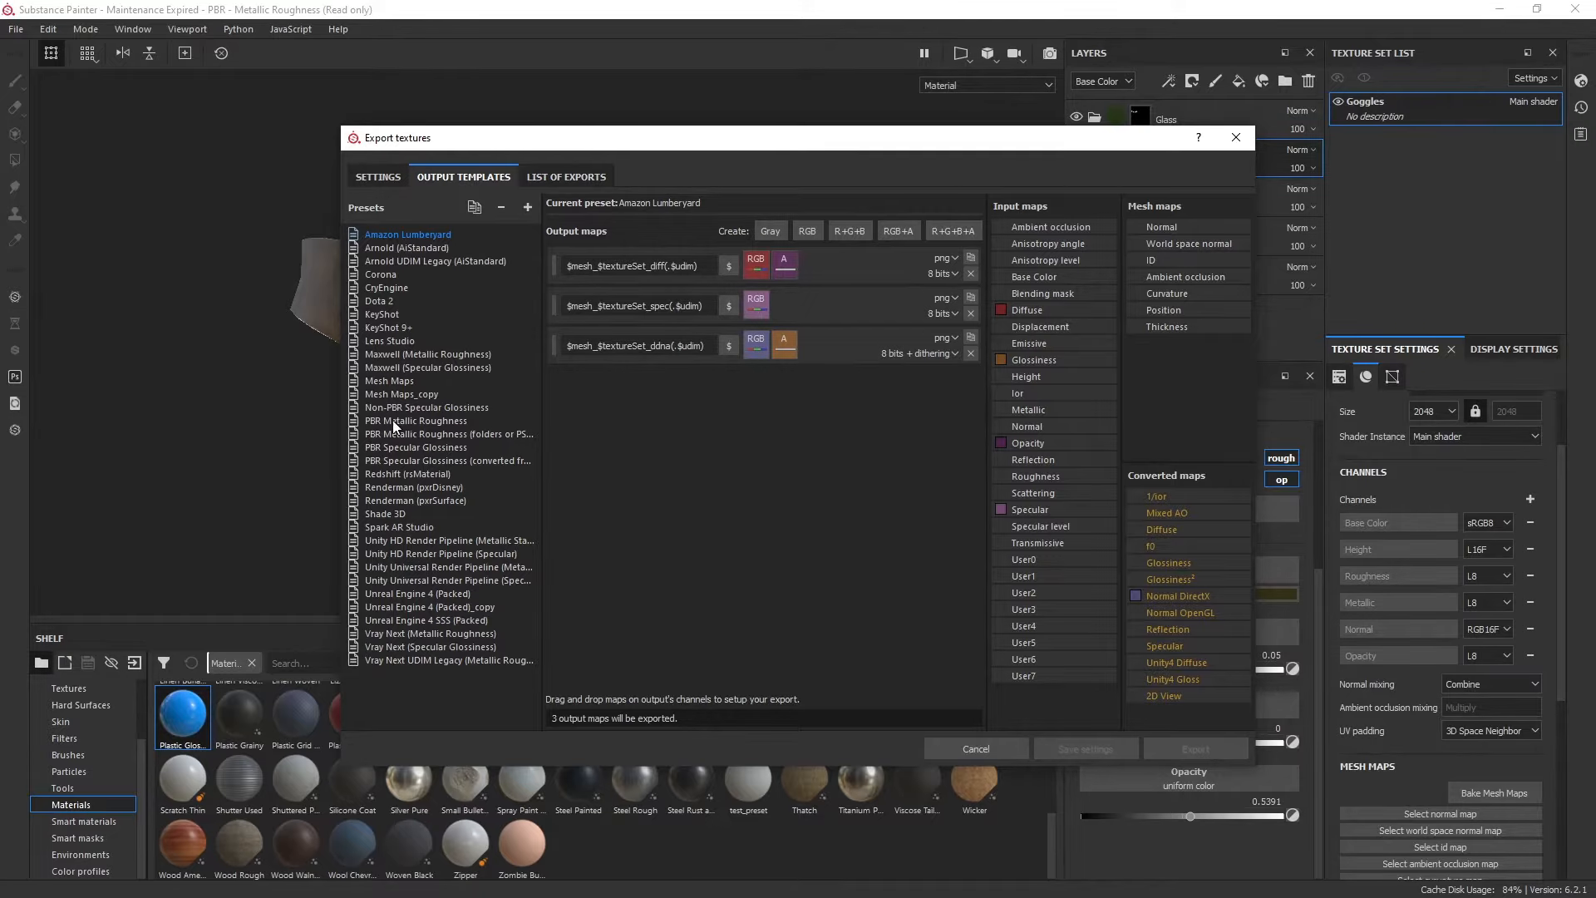
pyautogui.click(416, 421)
pyautogui.write('PBR Metallic Roughness_with_Opa')
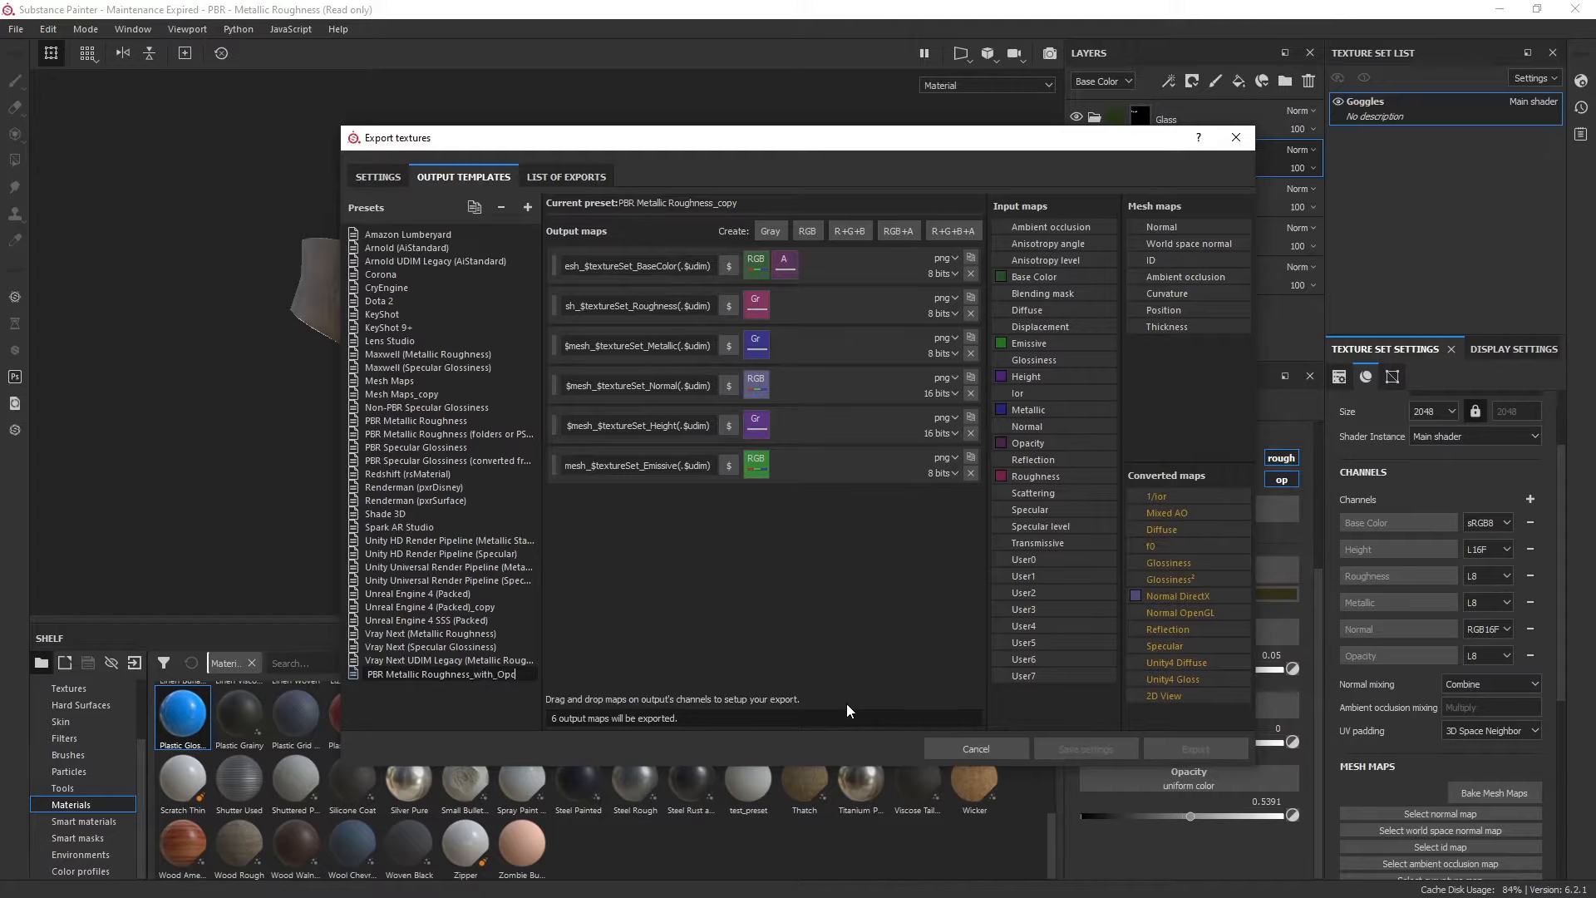
pyautogui.write('cato')
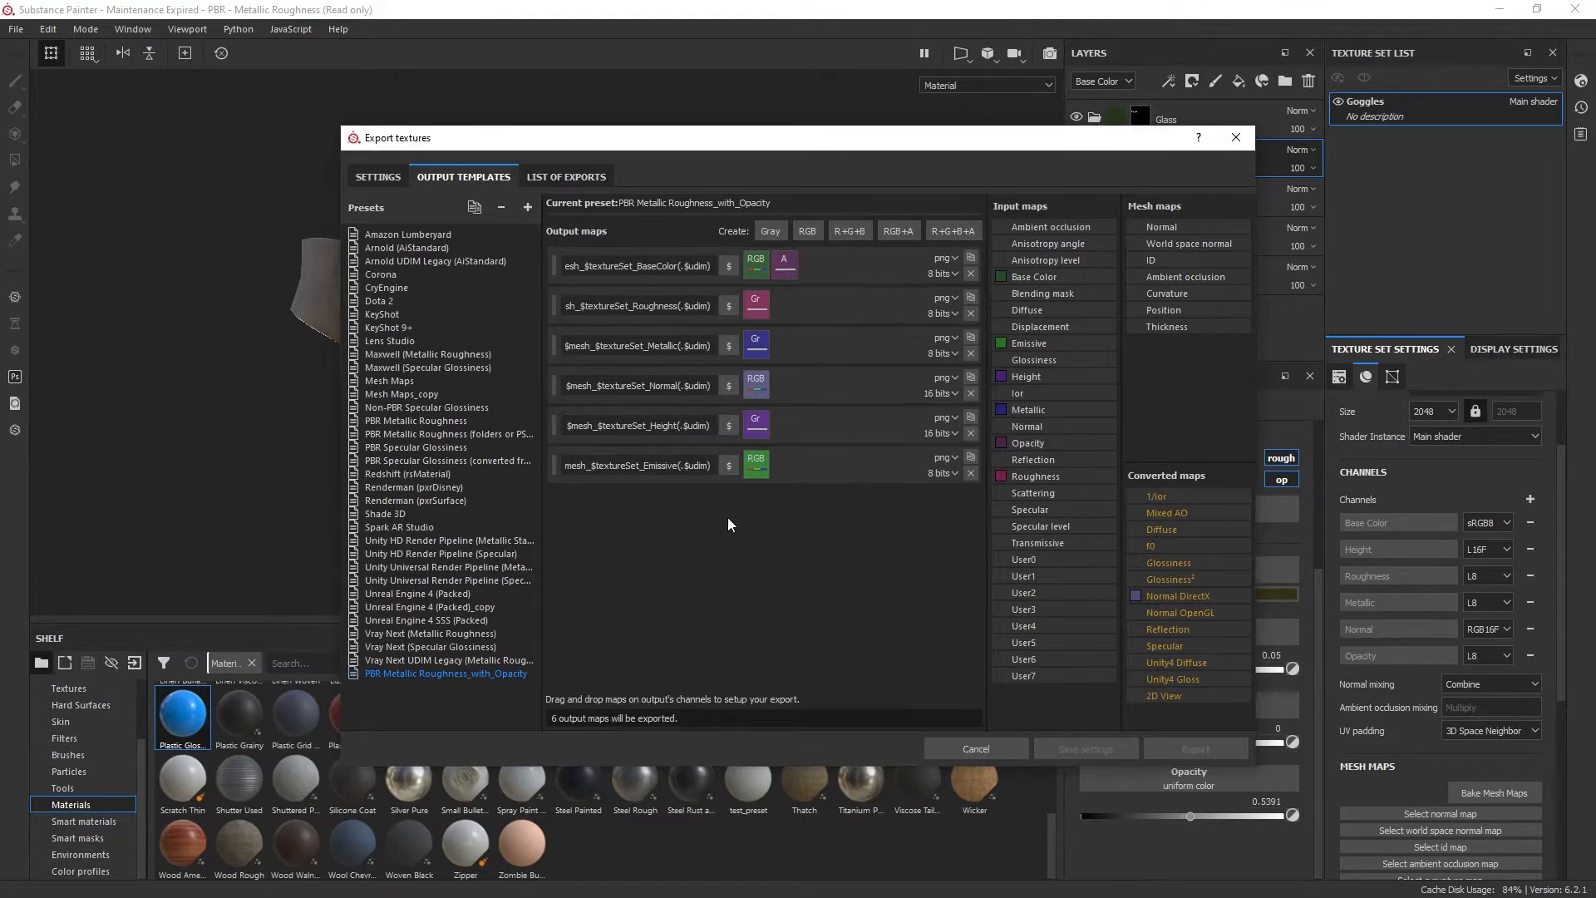
pyautogui.moveTo(811, 459)
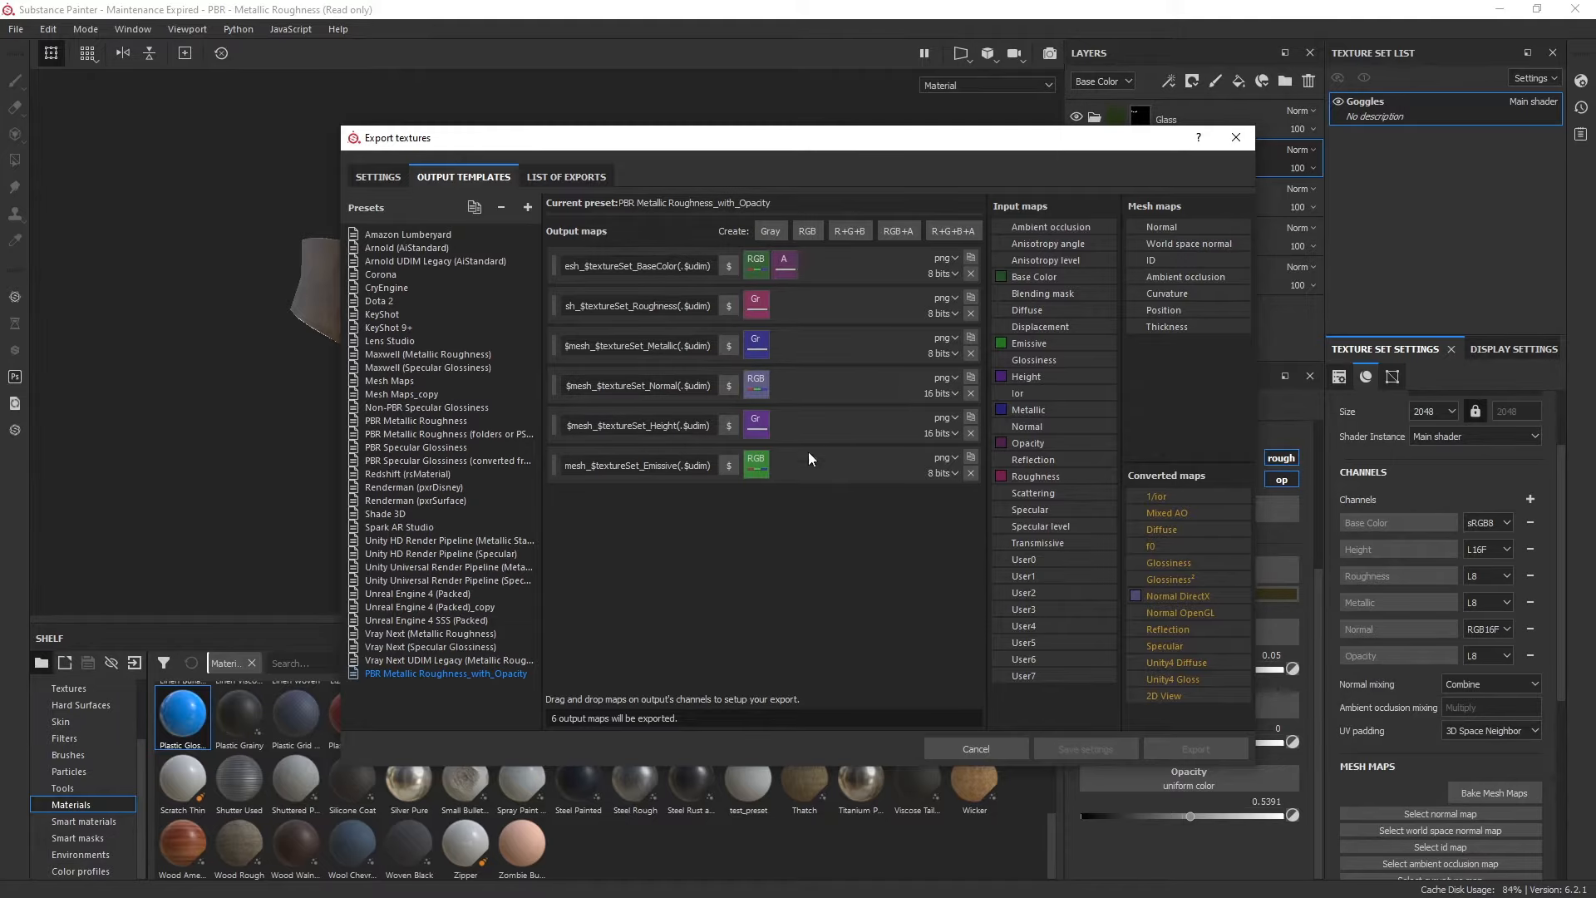
pyautogui.moveTo(754, 520)
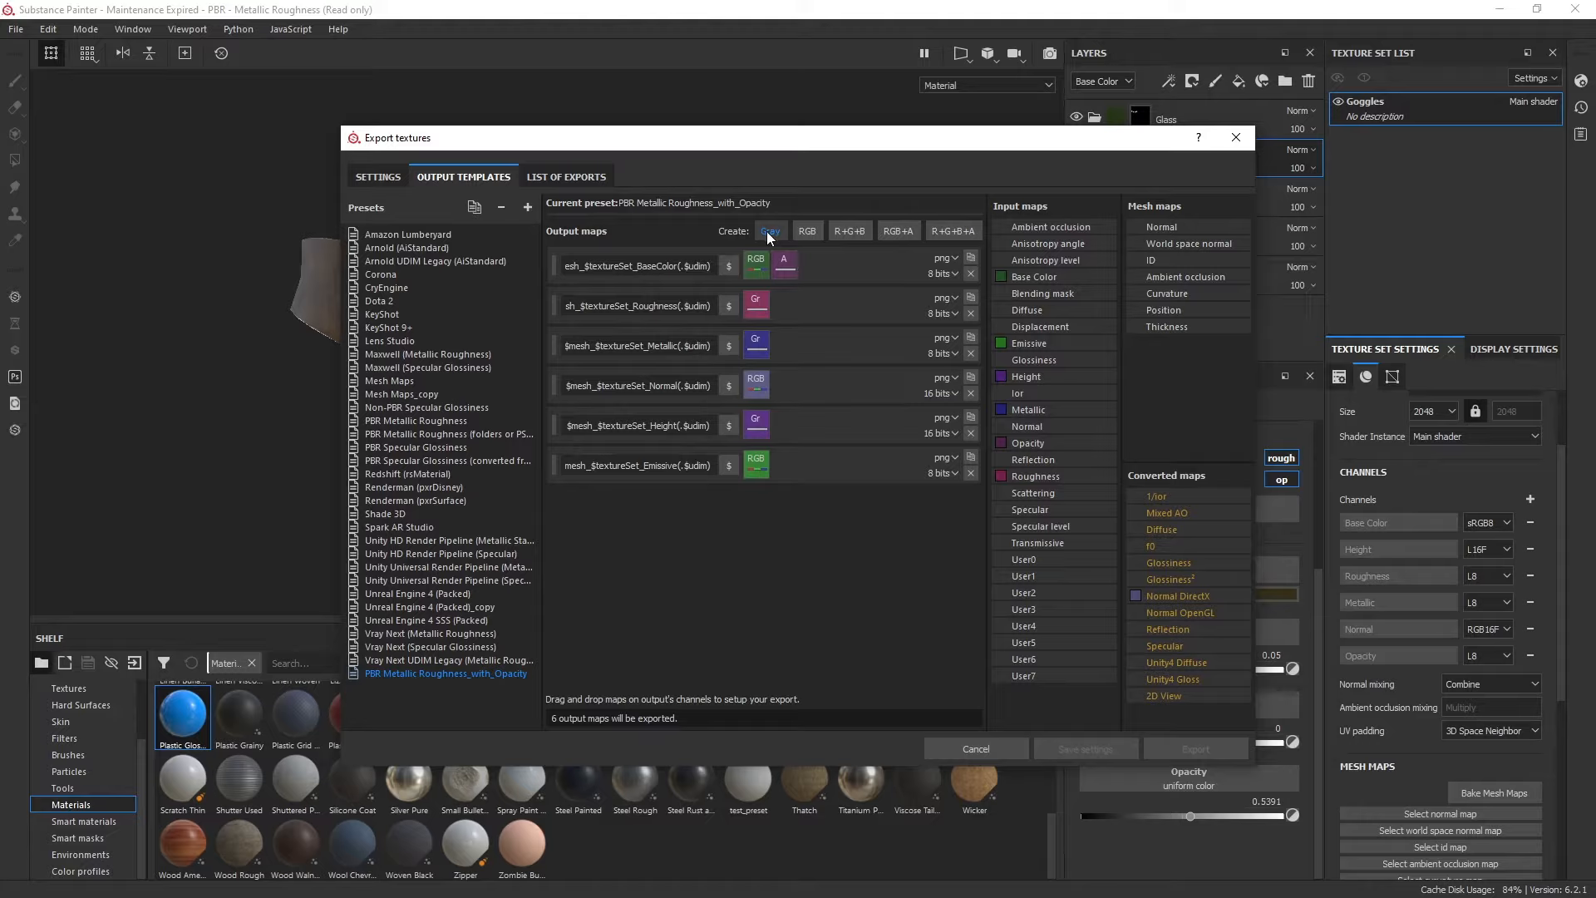
# Step: Add a grayscale Opacity output map fed by the Opacity channel's gray channel
pyautogui.click(770, 229)
pyautogui.write('Opacity')
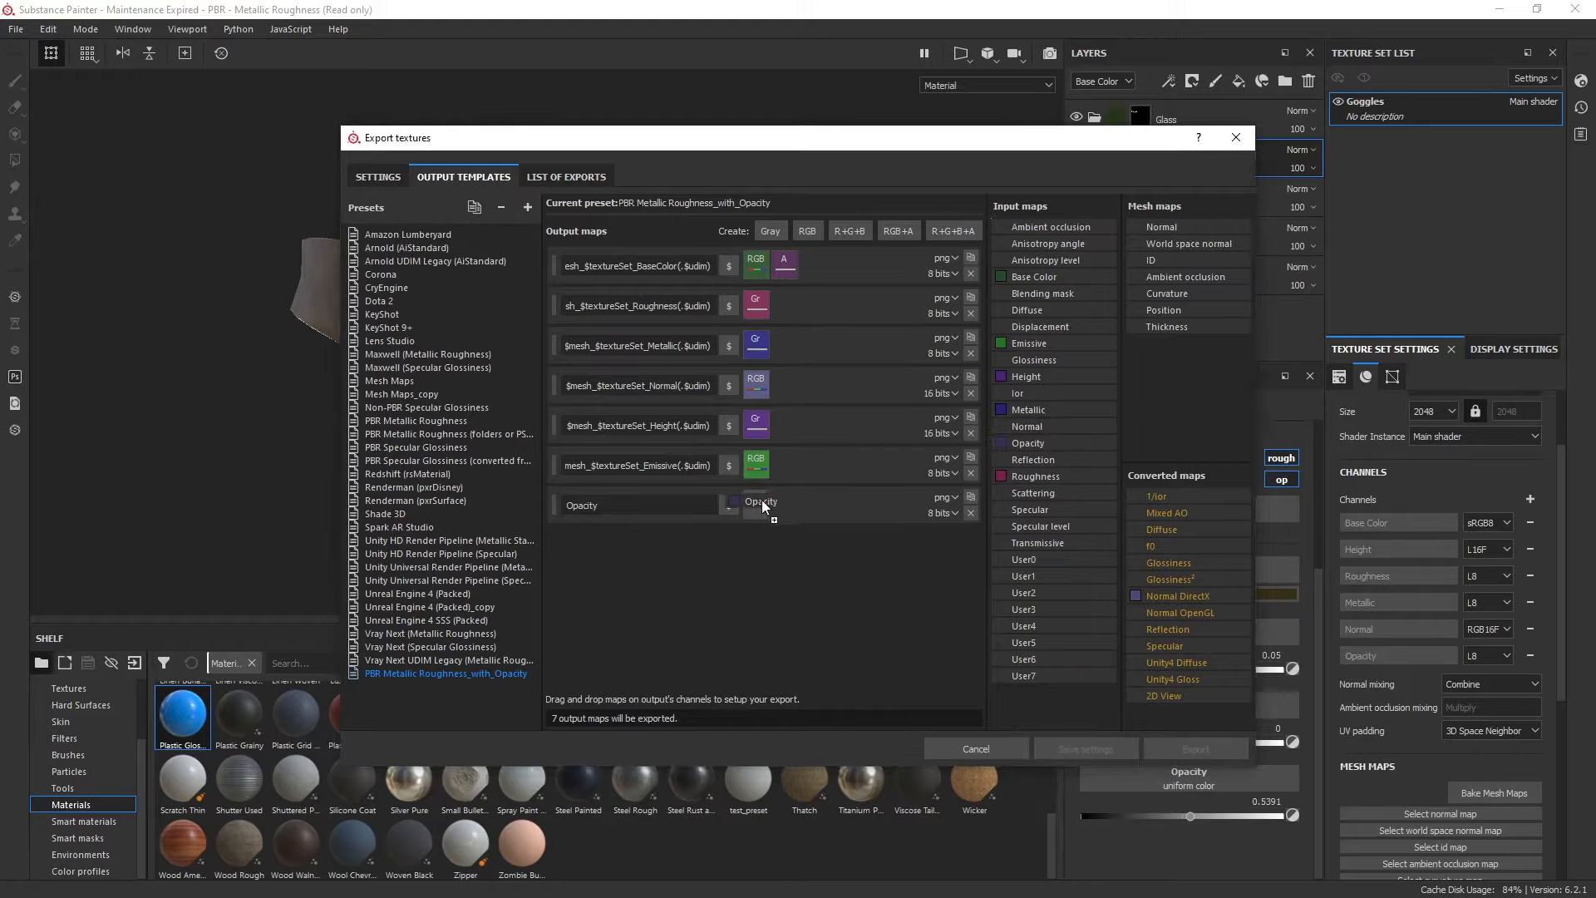
pyautogui.click(755, 505)
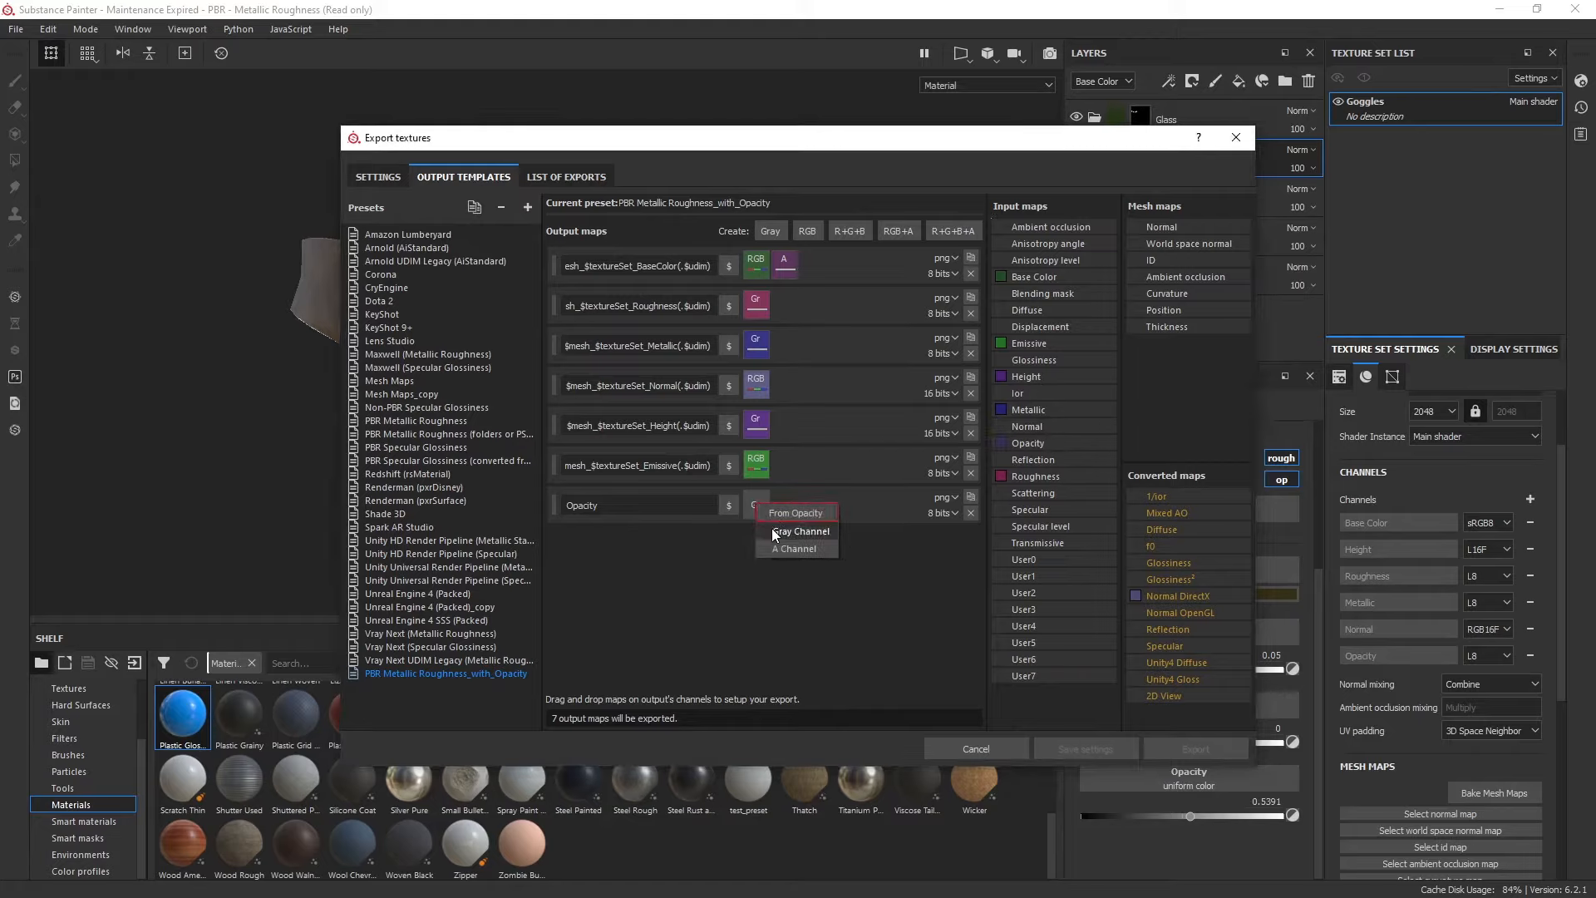
pyautogui.click(799, 530)
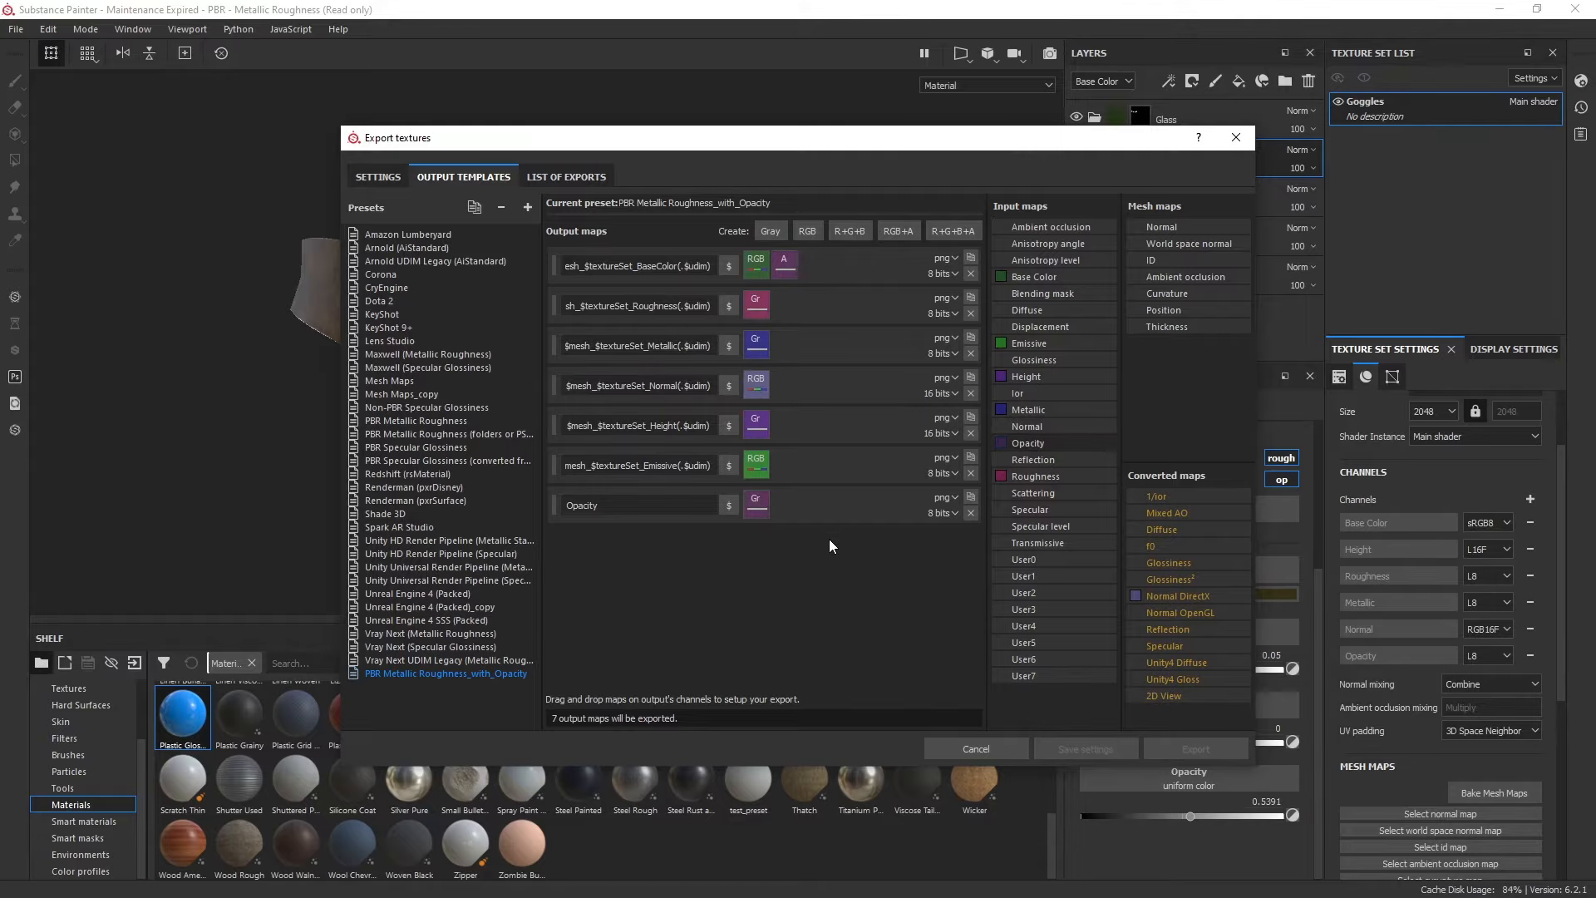
pyautogui.click(376, 176)
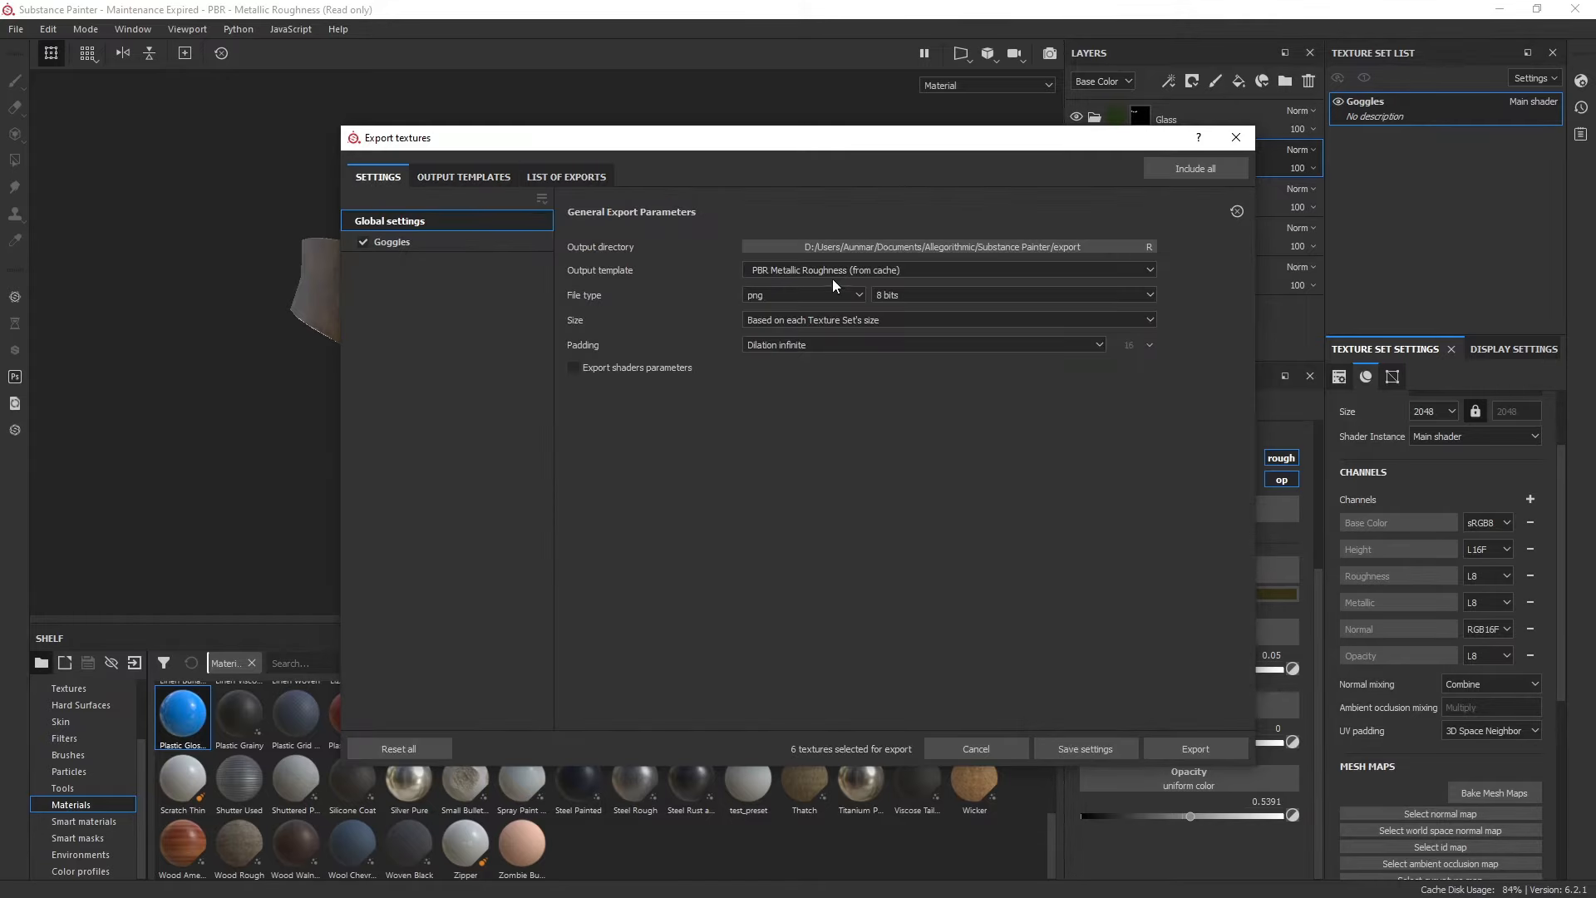
# Step: Select the PBR Metallic Roughness_with_Opacity export template with seven textures, then cancel the dialog
pyautogui.click(949, 269)
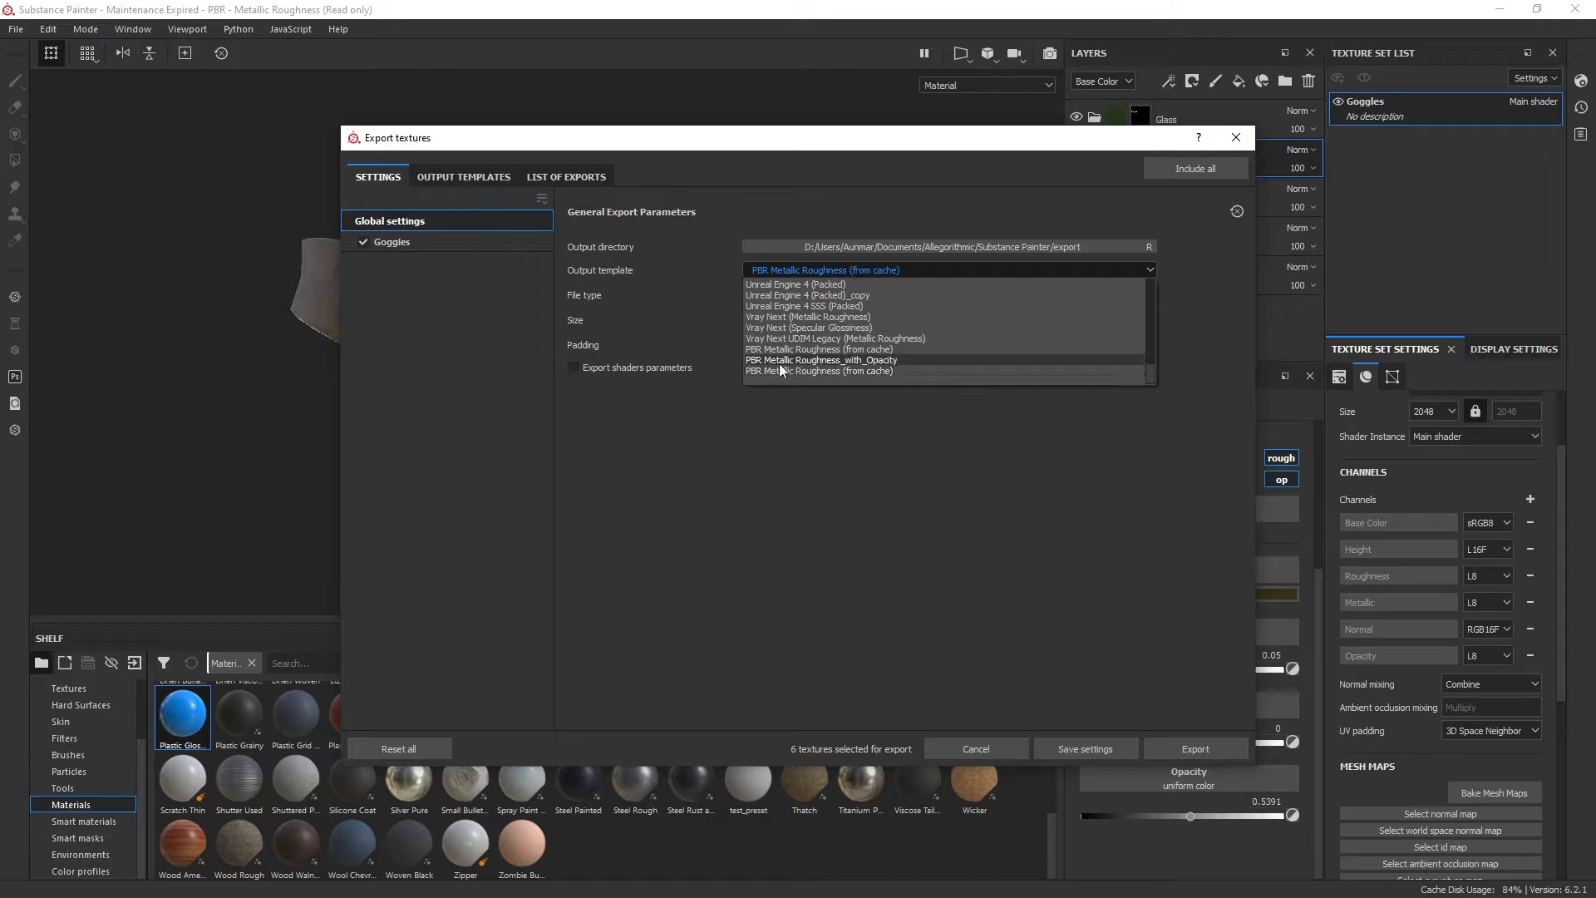
pyautogui.click(822, 359)
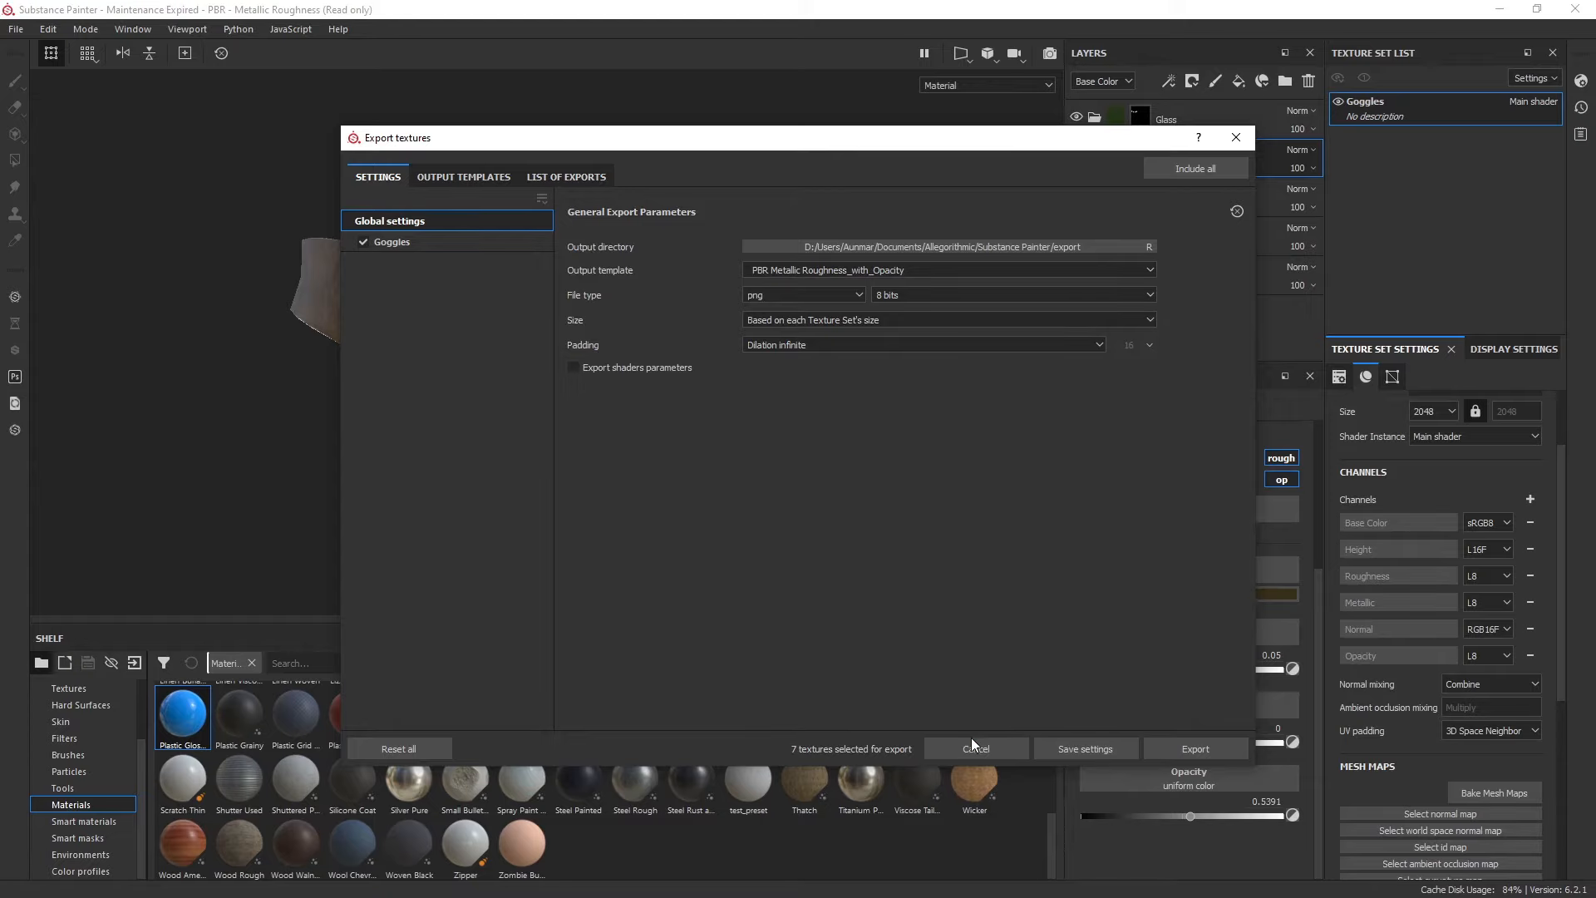
pyautogui.click(976, 748)
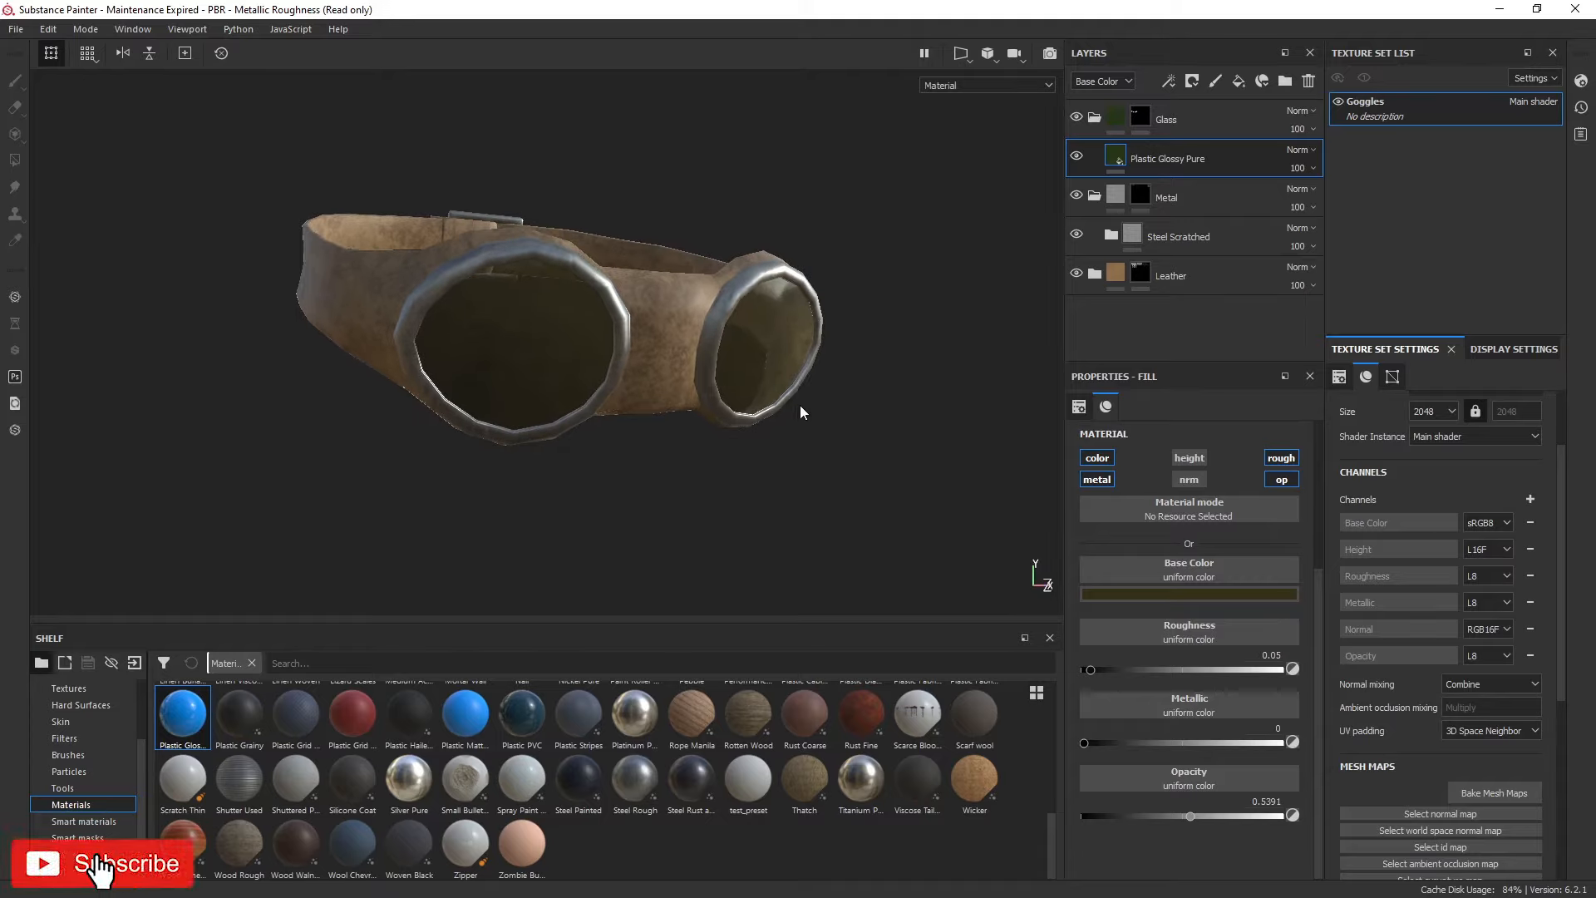
pyautogui.click(106, 865)
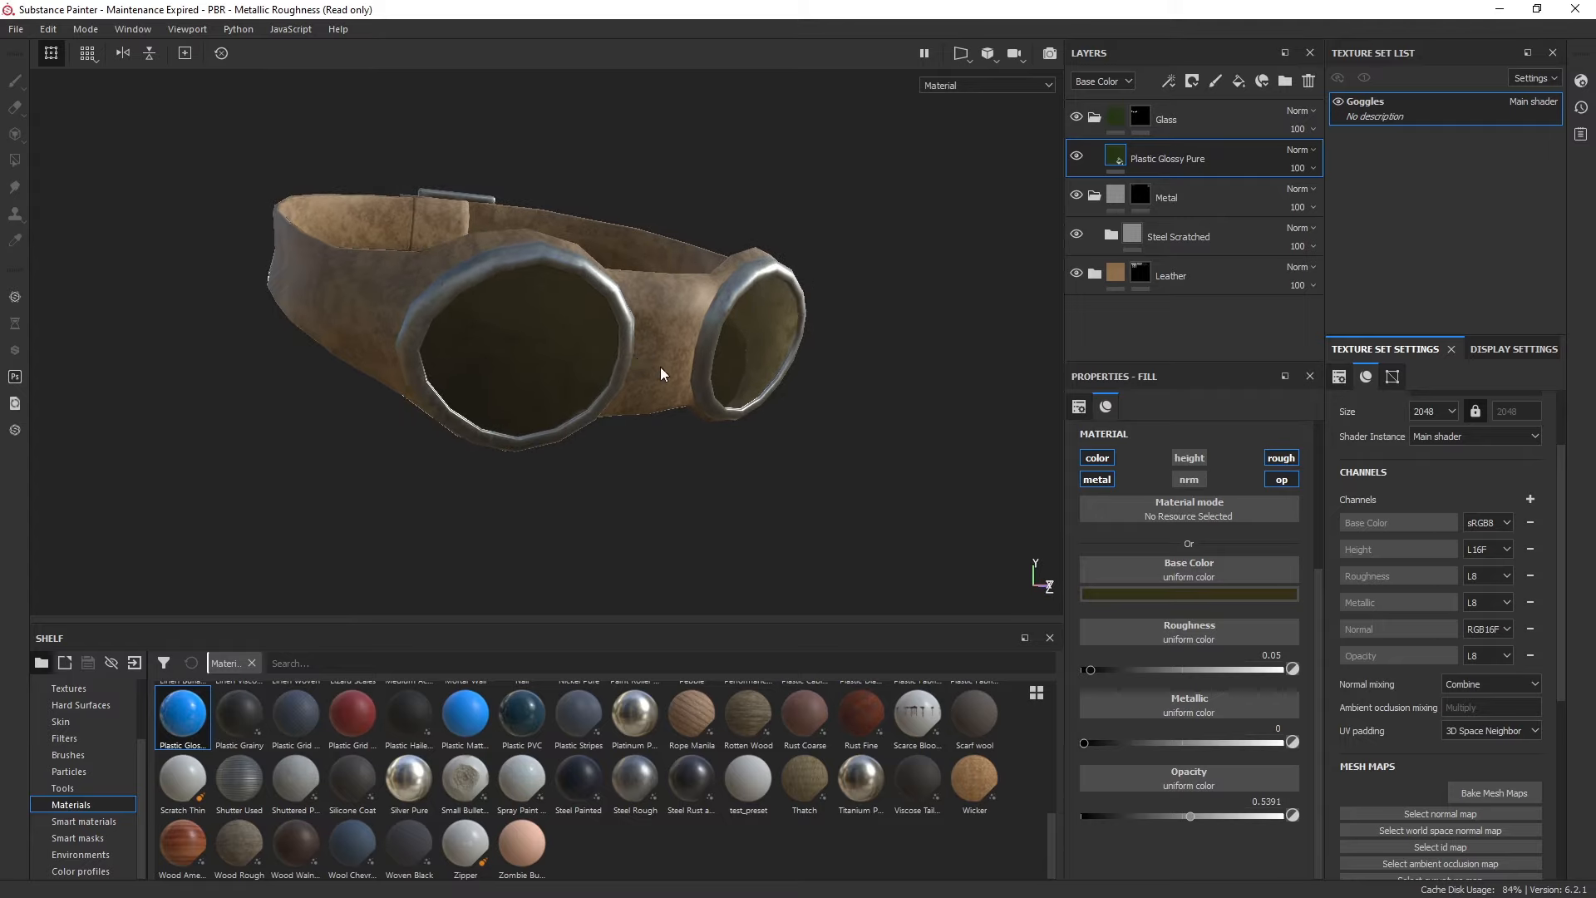
pyautogui.moveTo(662, 375)
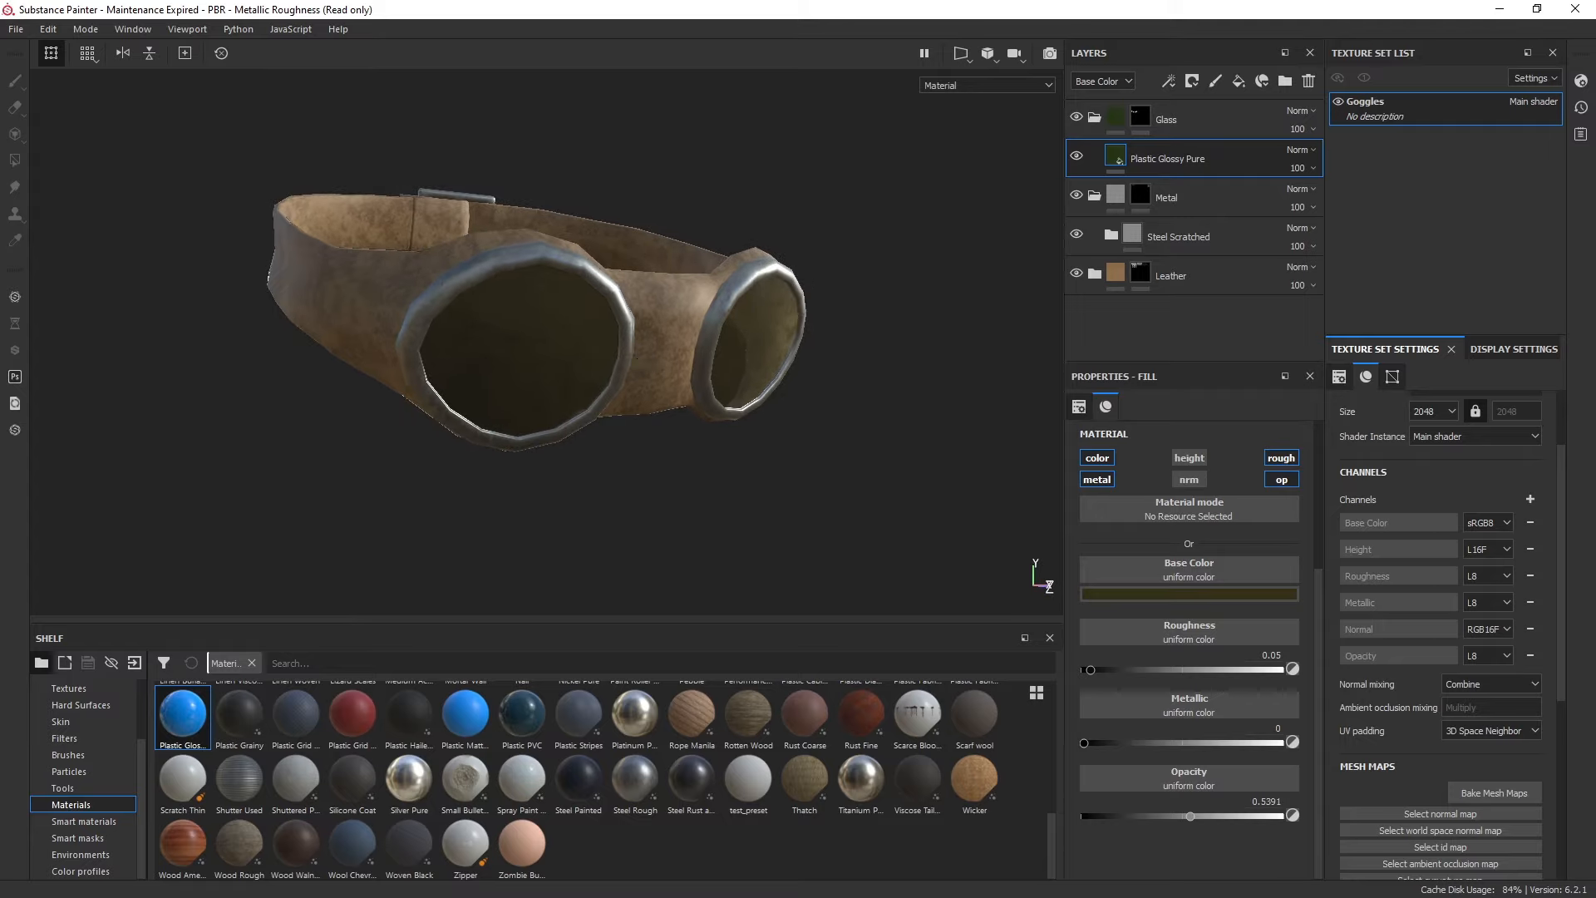